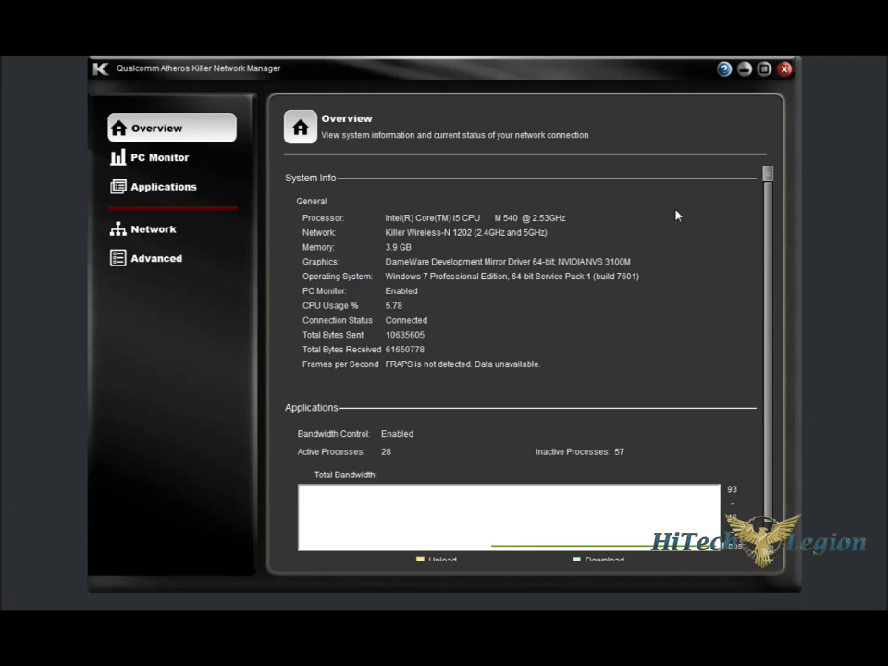
{"action": "mouse_move", "coordinate": [371, 441]}
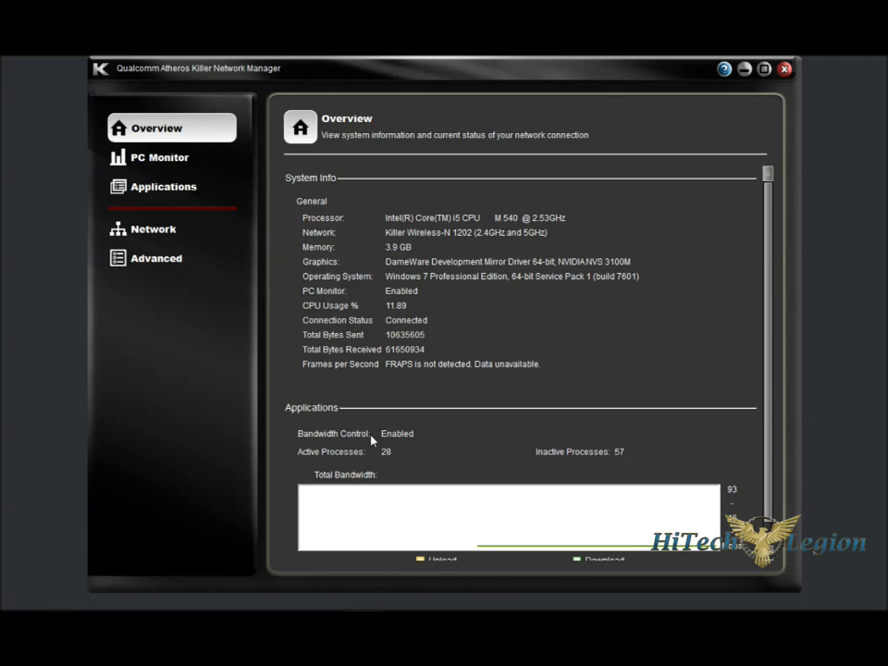
Switch the PC Monitor view to the Wireless Signal Strength graph
{"action": "scroll", "scroll_direction": "down", "scroll_amount": 3}
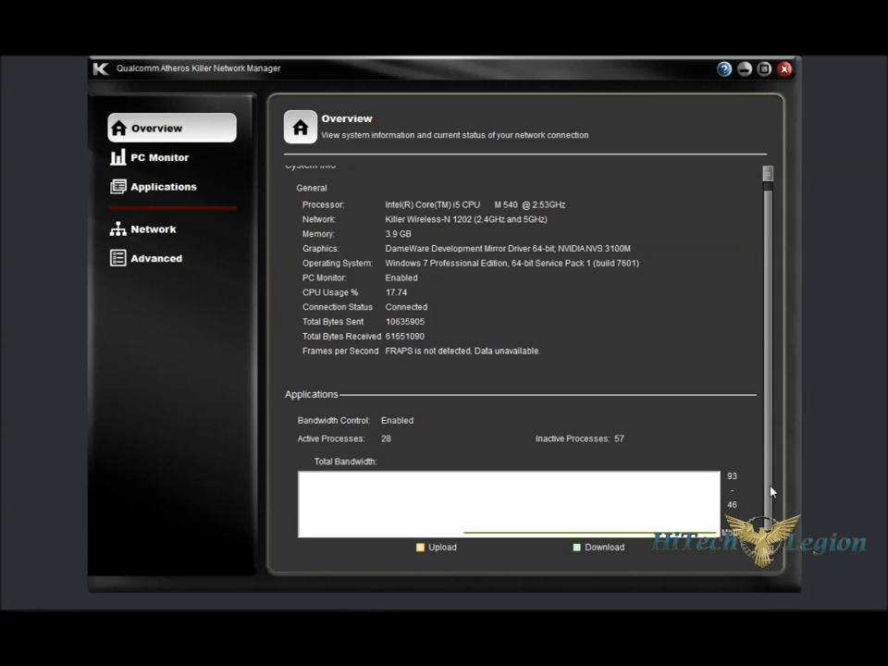
{"action": "scroll", "scroll_direction": "up", "scroll_amount": 3}
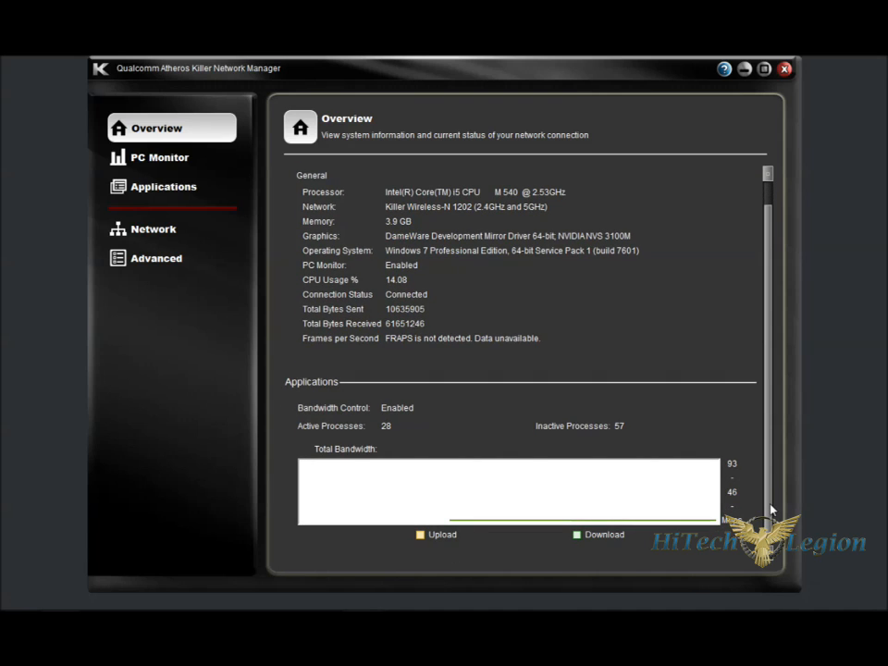
{"action": "mouse_move", "coordinate": [444, 441]}
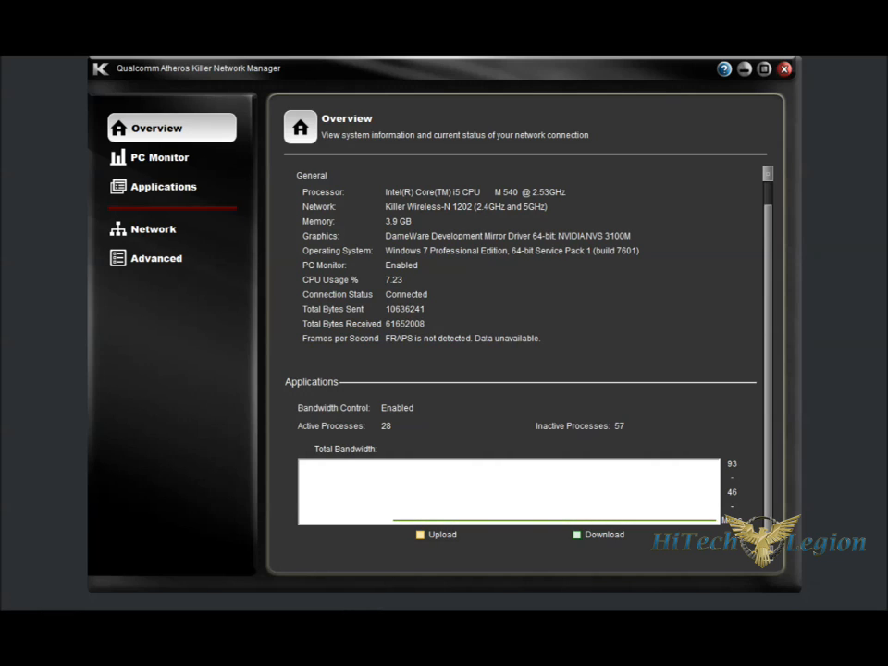
{"action": "left_click", "coordinate": [159, 156]}
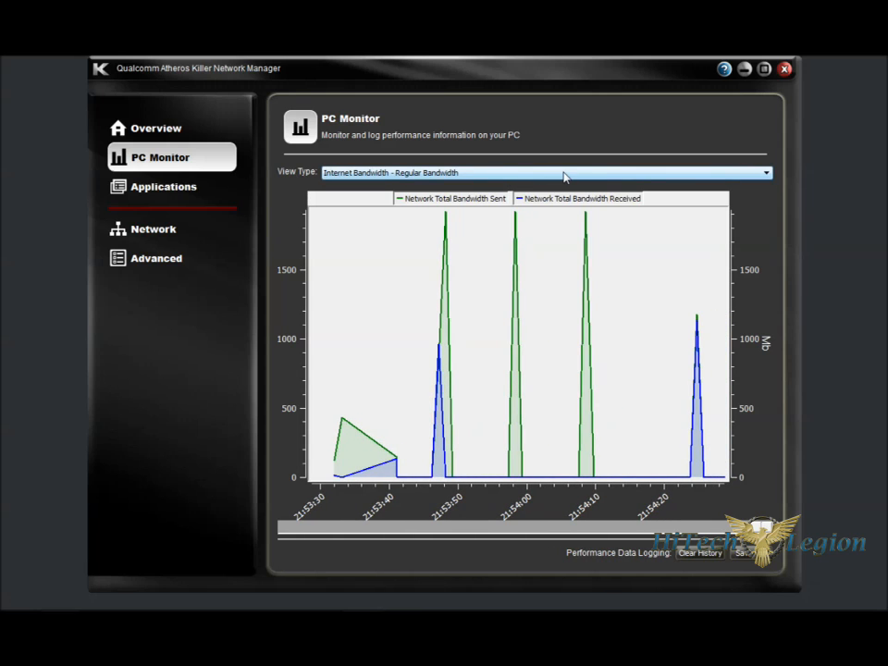
{"action": "left_click", "coordinate": [763, 172]}
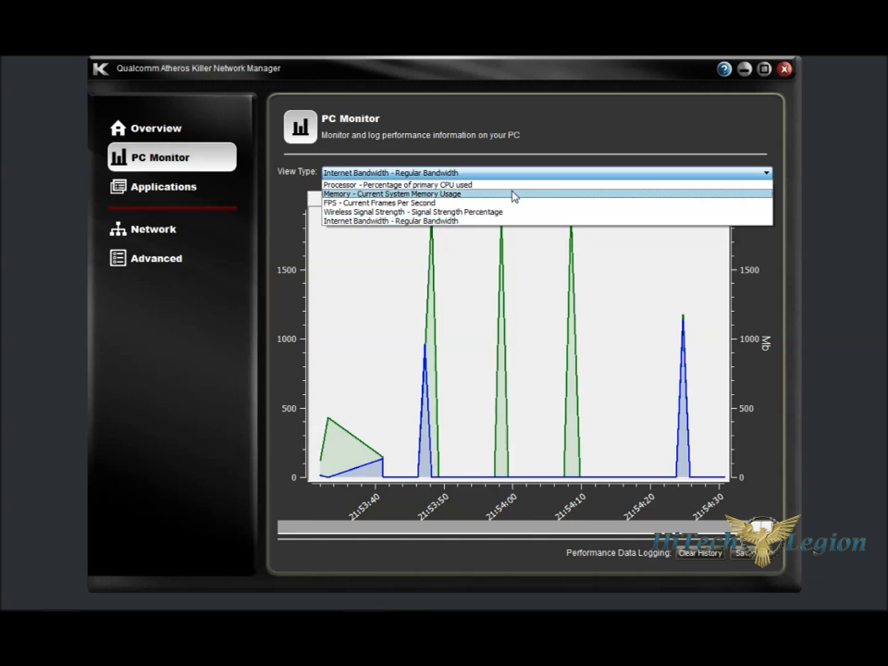
{"action": "left_click", "coordinate": [414, 211]}
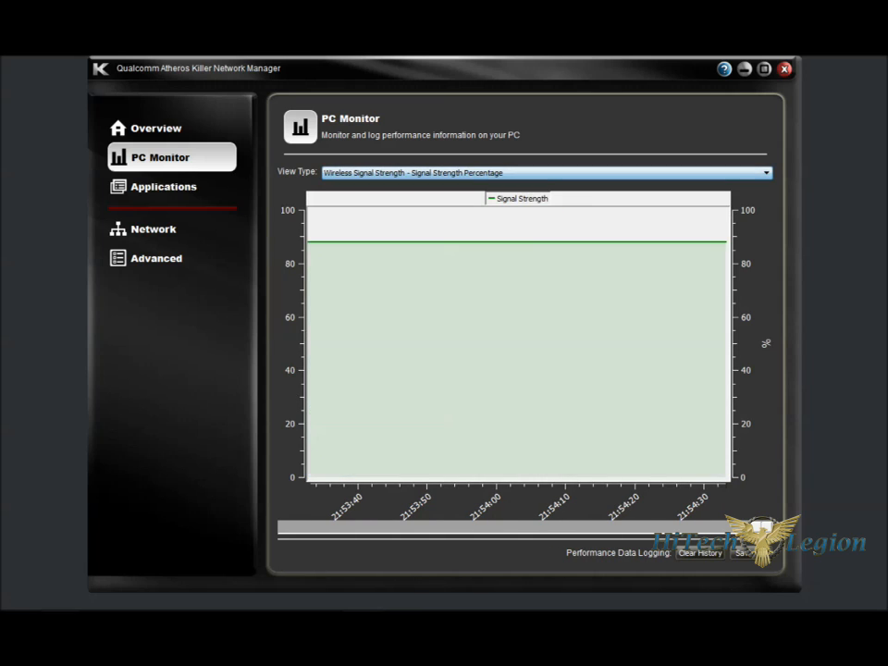
View the FPS graph, then the Processor usage graph, and move on to Applications
{"action": "left_click", "coordinate": [765, 172]}
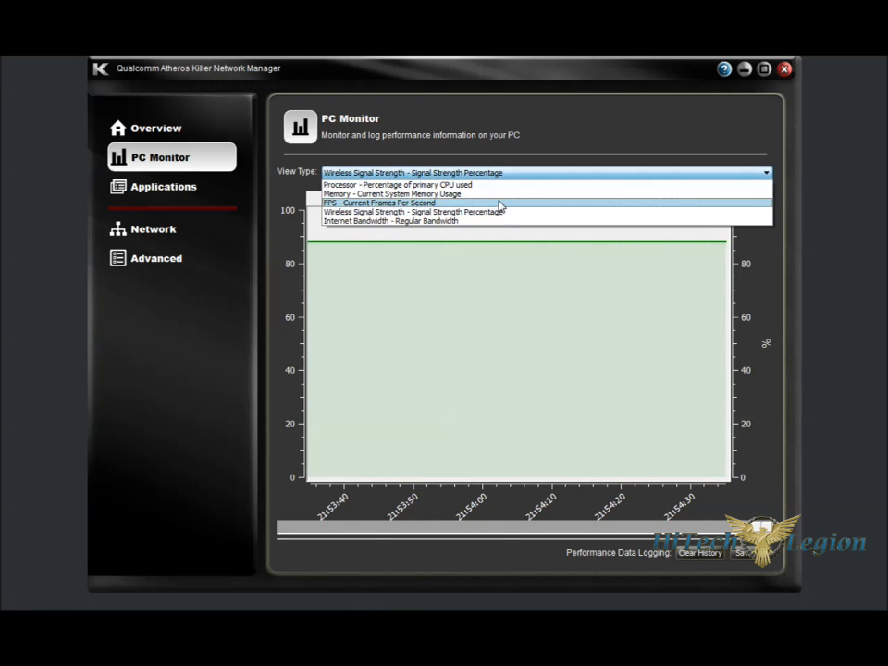
{"action": "left_click", "coordinate": [379, 203]}
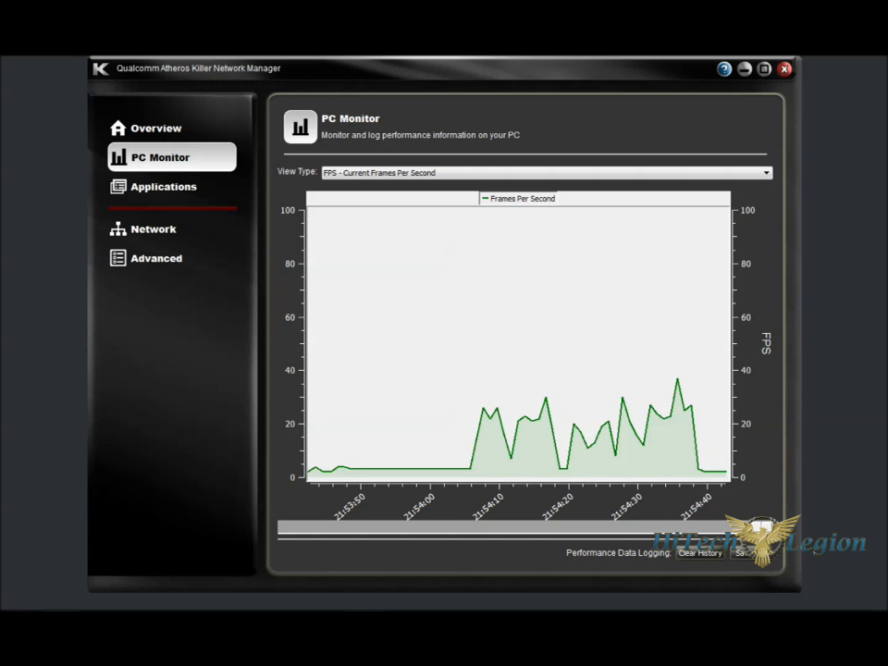
{"action": "left_click", "coordinate": [764, 172]}
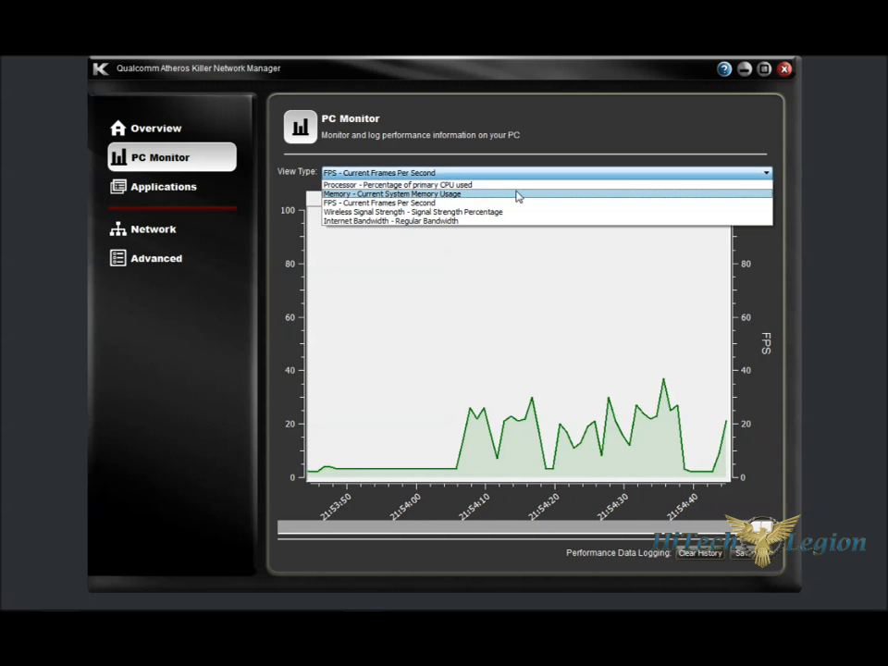
{"action": "left_click", "coordinate": [392, 194]}
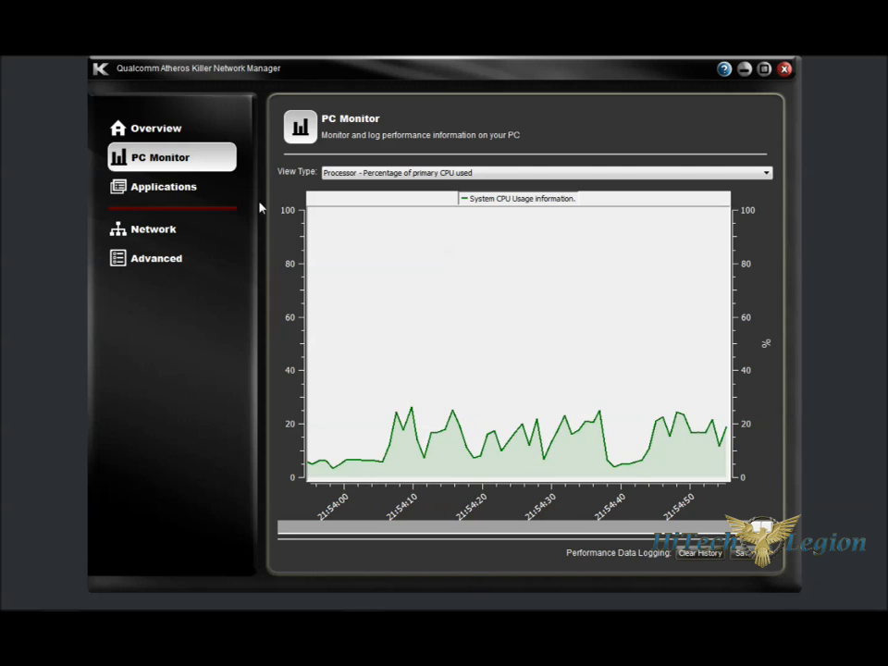
{"action": "left_click", "coordinate": [164, 186]}
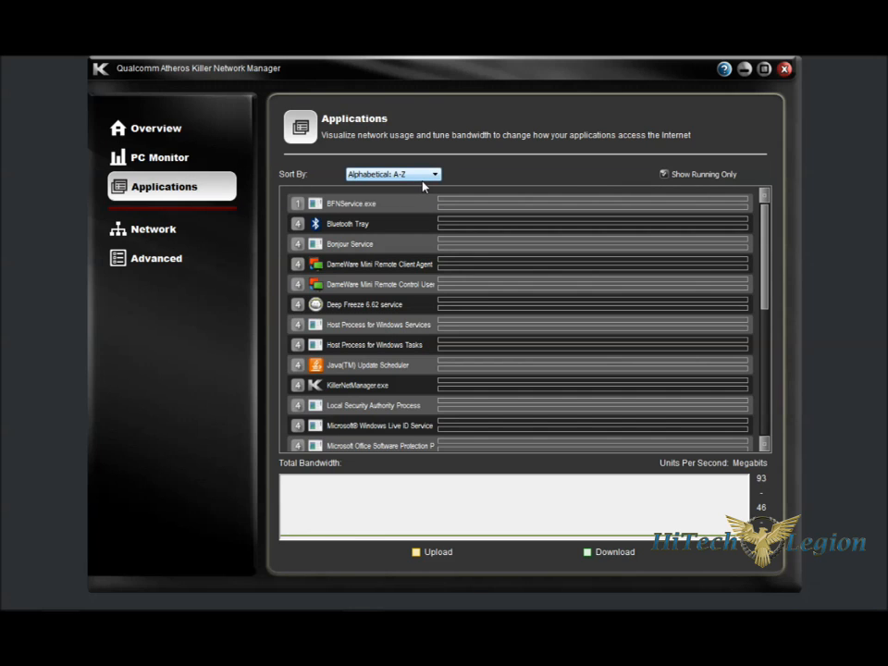
{"action": "mouse_move", "coordinate": [460, 216]}
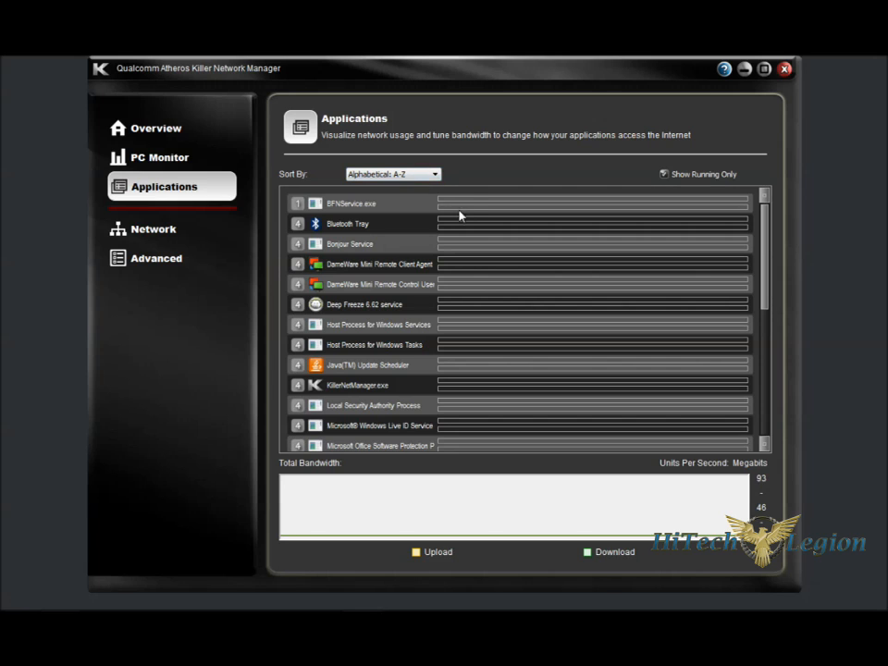
{"action": "mouse_move", "coordinate": [609, 368]}
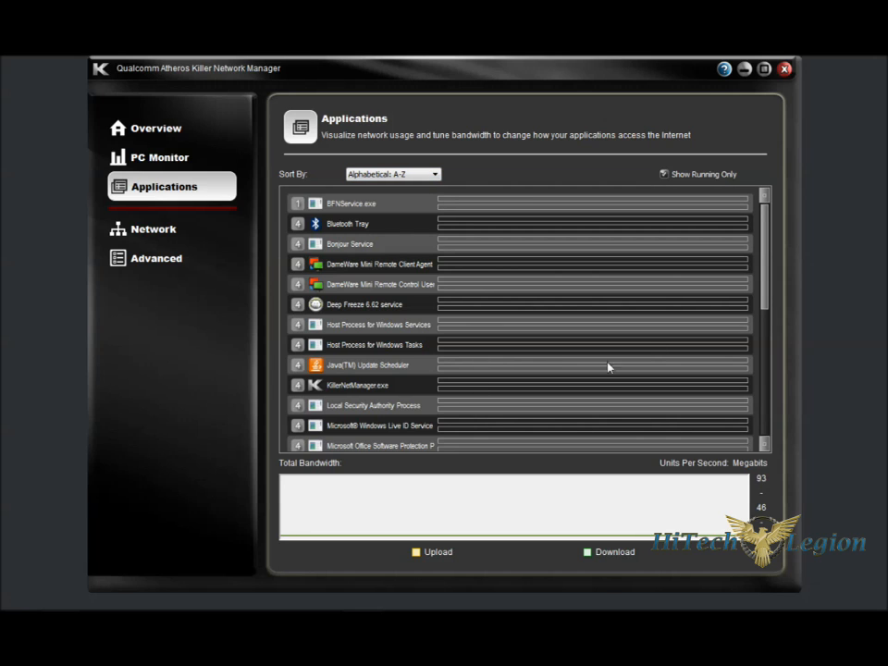
Scroll the alphabetical list of running applications to the end and back to the top
{"action": "scroll", "scroll_direction": "down", "scroll_amount": 3}
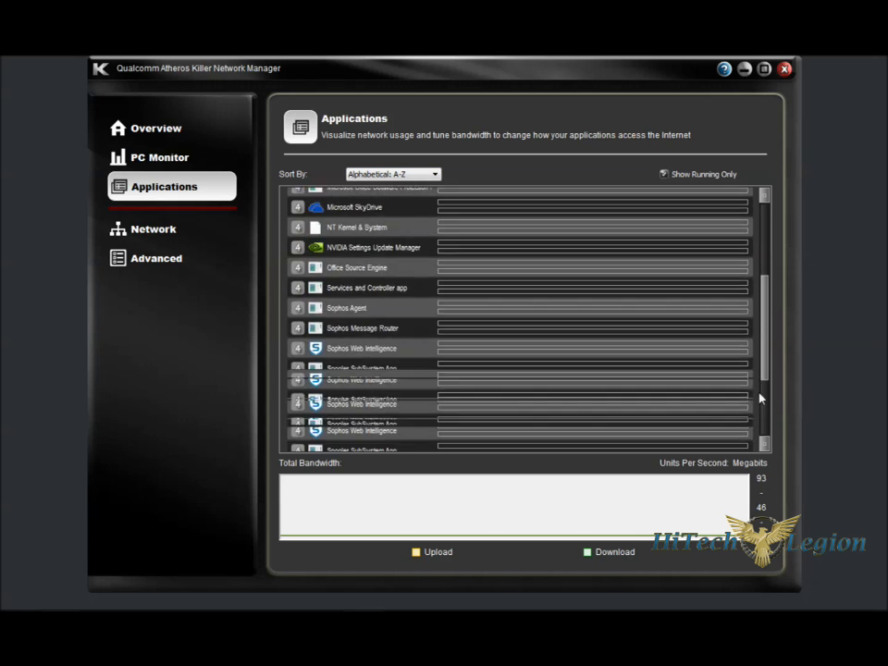
{"action": "scroll", "scroll_direction": "down", "scroll_amount": 3}
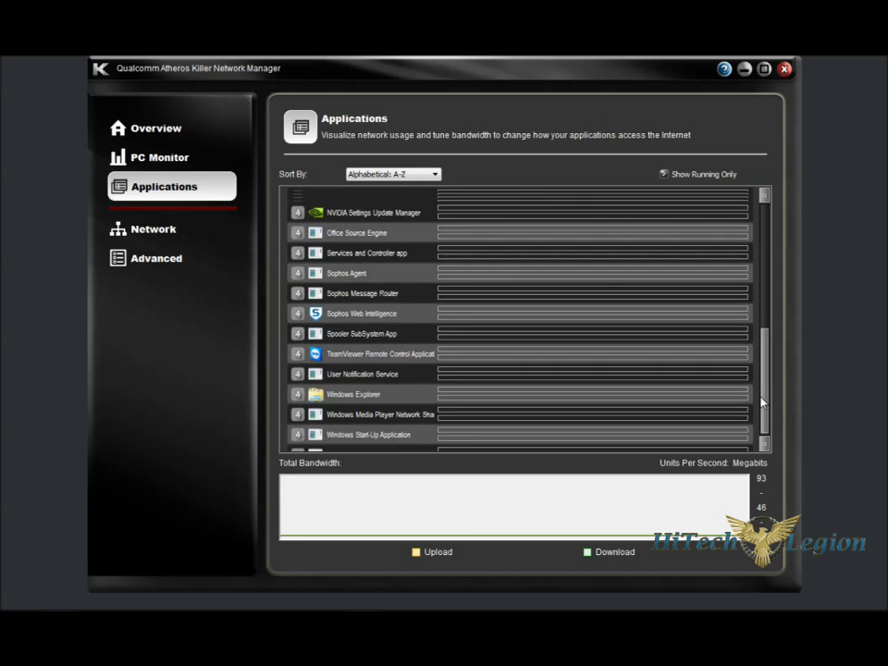
{"action": "scroll", "scroll_direction": "up", "scroll_amount": 3}
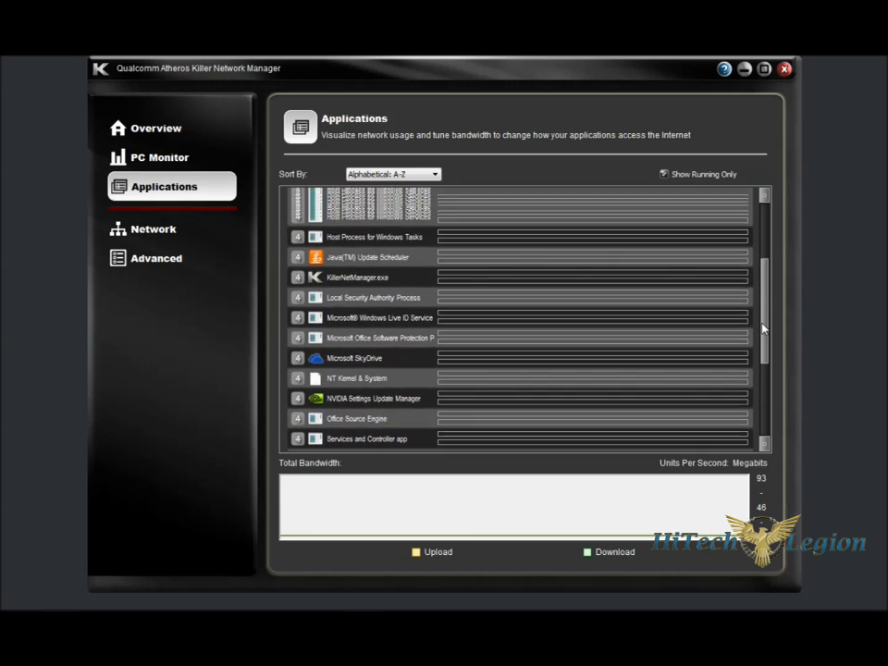
{"action": "scroll", "scroll_direction": "up", "scroll_amount": 3}
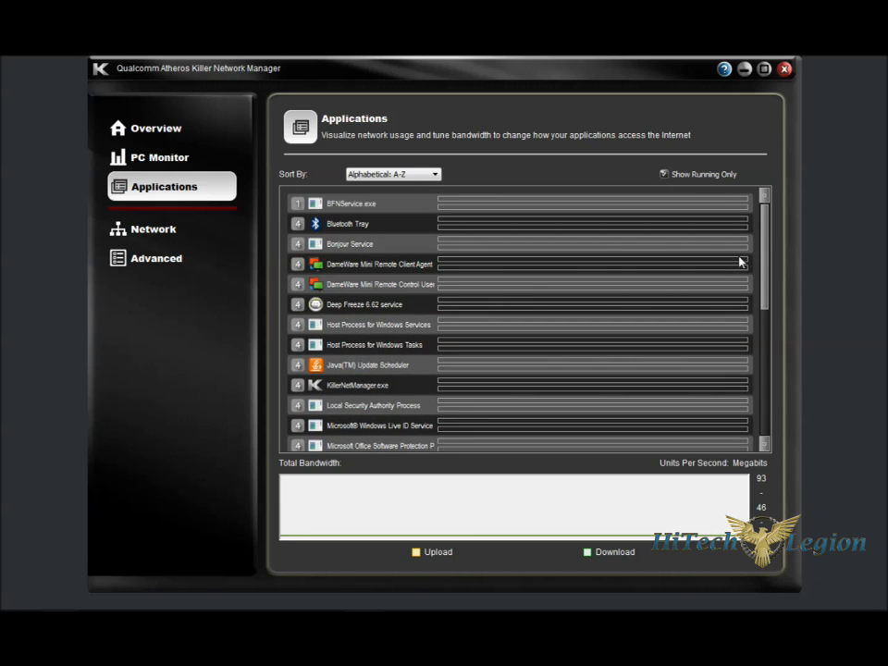
{"action": "mouse_move", "coordinate": [298, 245]}
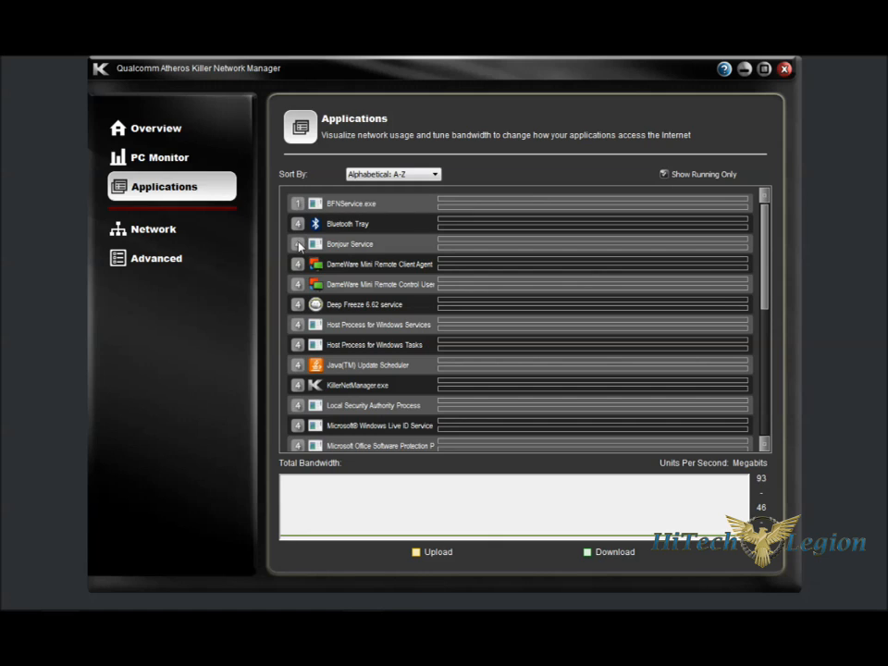
{"action": "mouse_move", "coordinate": [299, 257]}
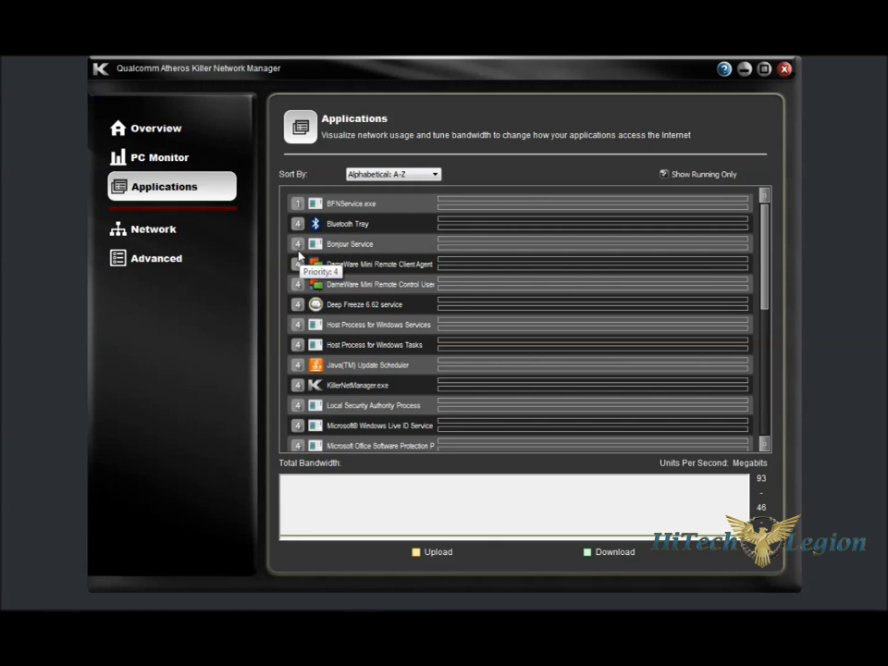
{"action": "mouse_move", "coordinate": [298, 208]}
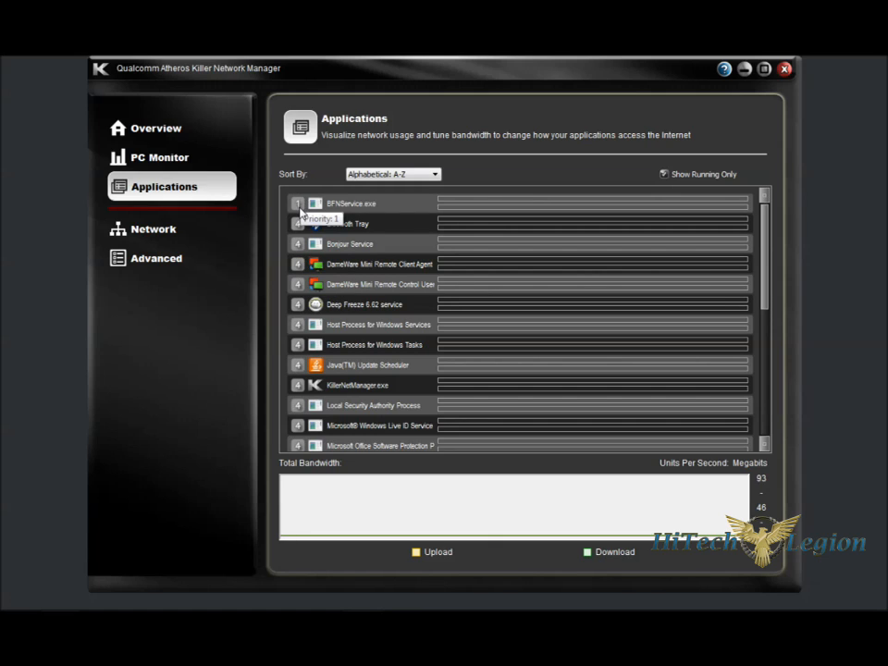
{"action": "left_click", "coordinate": [298, 203]}
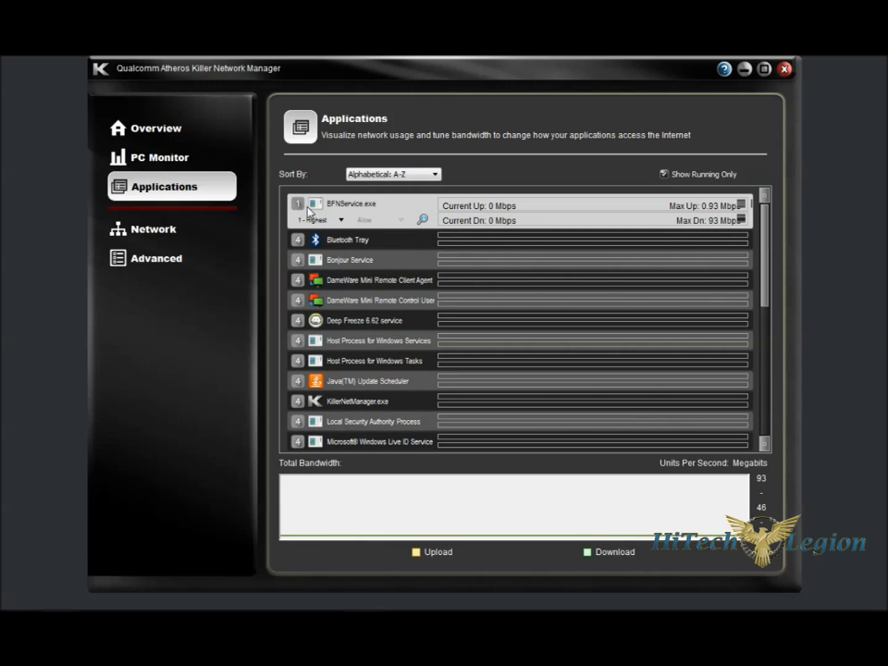
{"action": "mouse_move", "coordinate": [310, 214]}
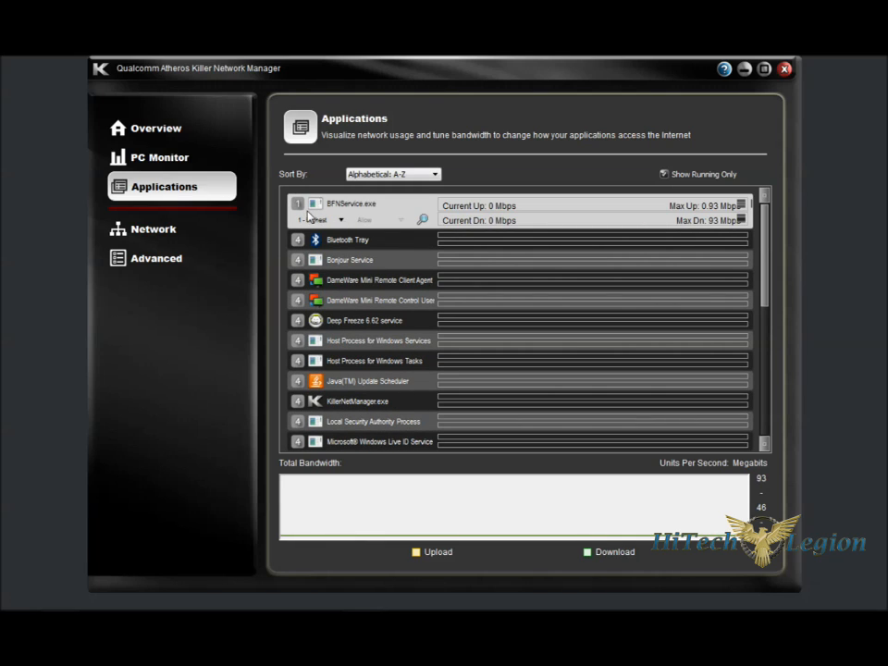
{"action": "mouse_move", "coordinate": [310, 236]}
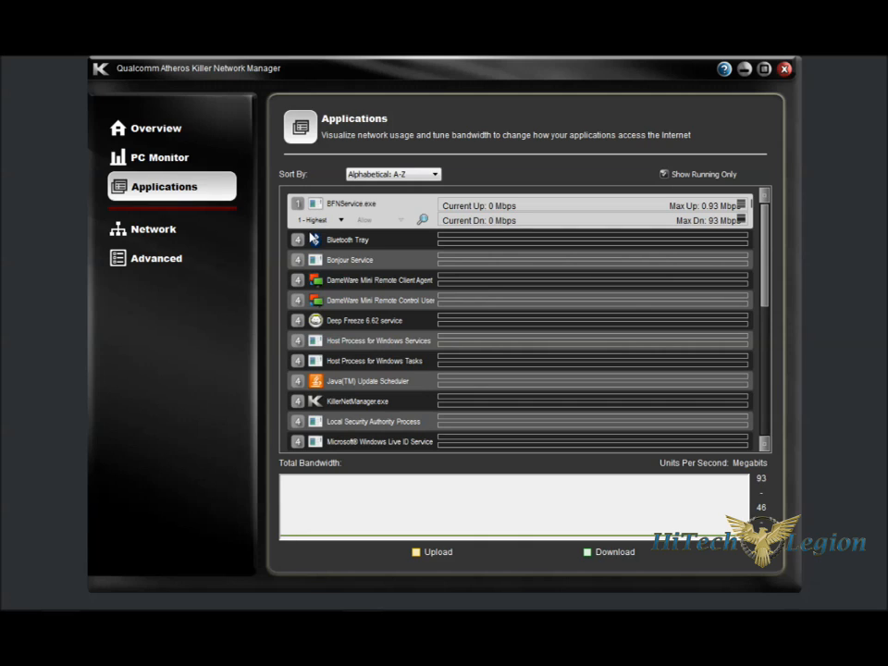
{"action": "left_click", "coordinate": [317, 219]}
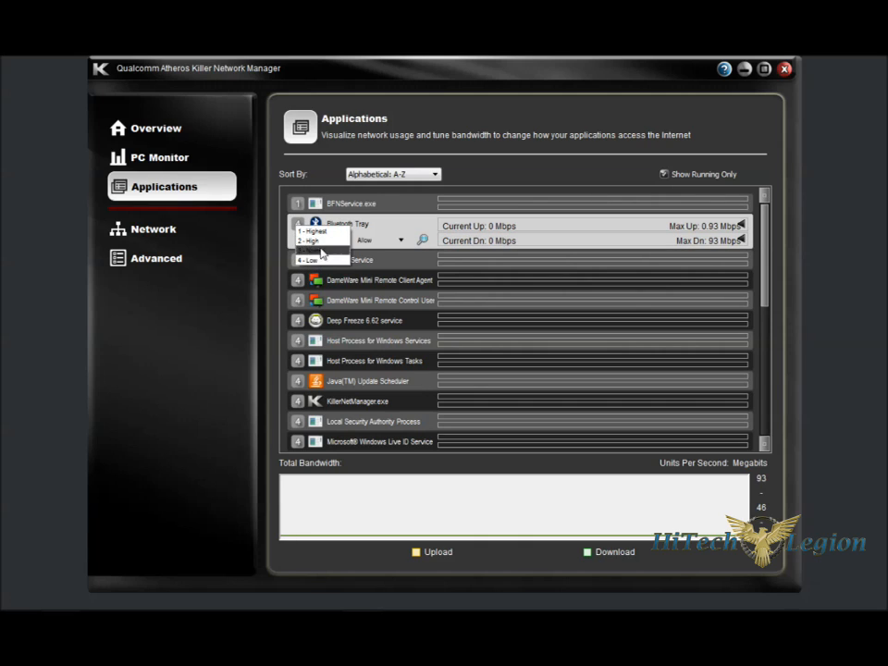
{"action": "left_click", "coordinate": [309, 260]}
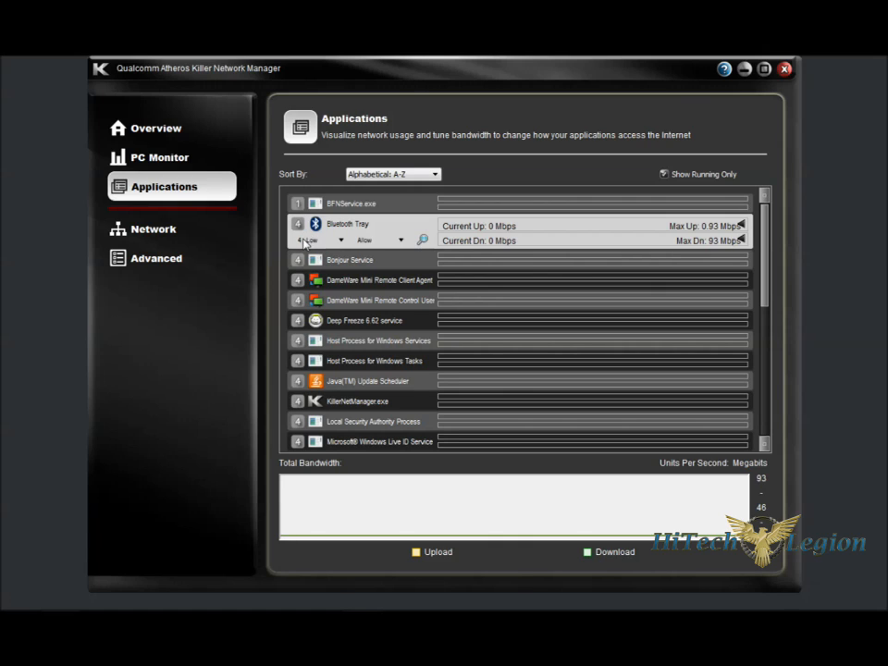
{"action": "mouse_move", "coordinate": [302, 363]}
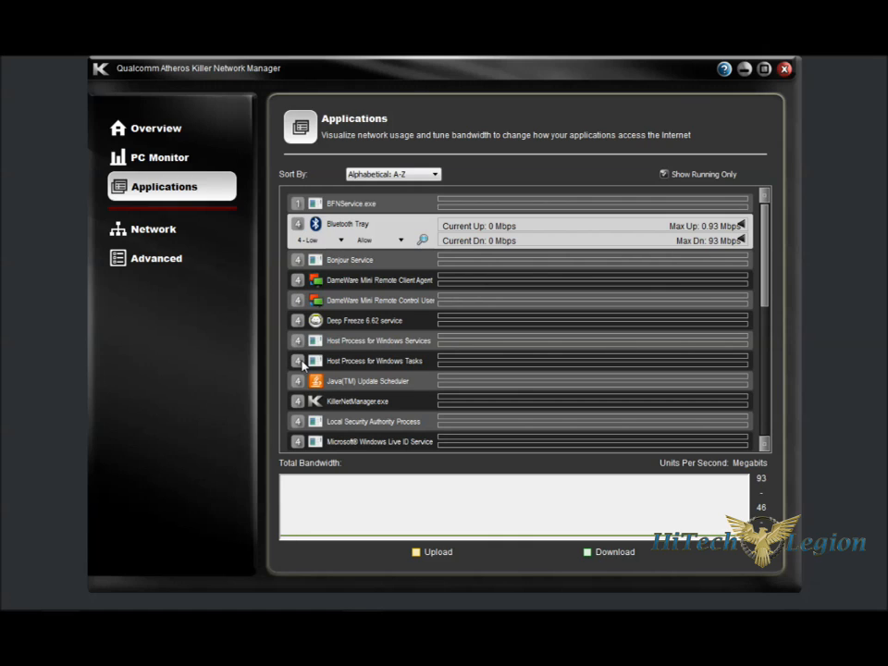
{"action": "mouse_move", "coordinate": [385, 341]}
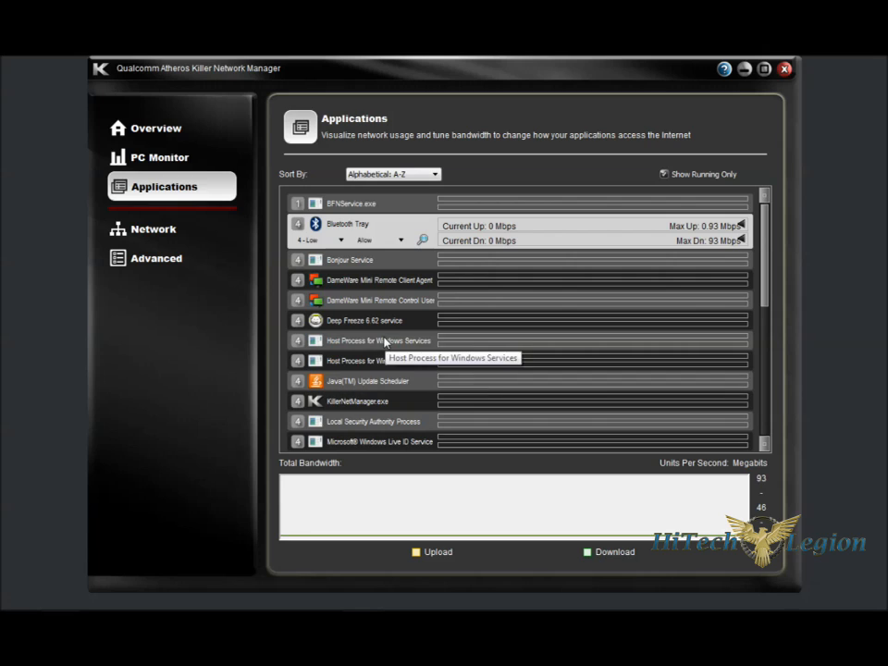
{"action": "mouse_move", "coordinate": [354, 360]}
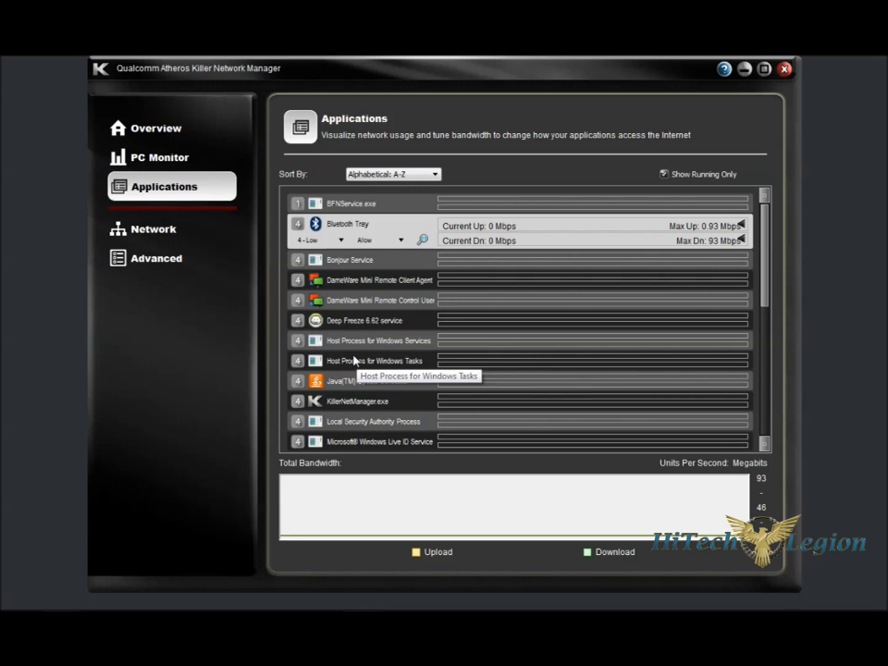
{"action": "mouse_move", "coordinate": [643, 188]}
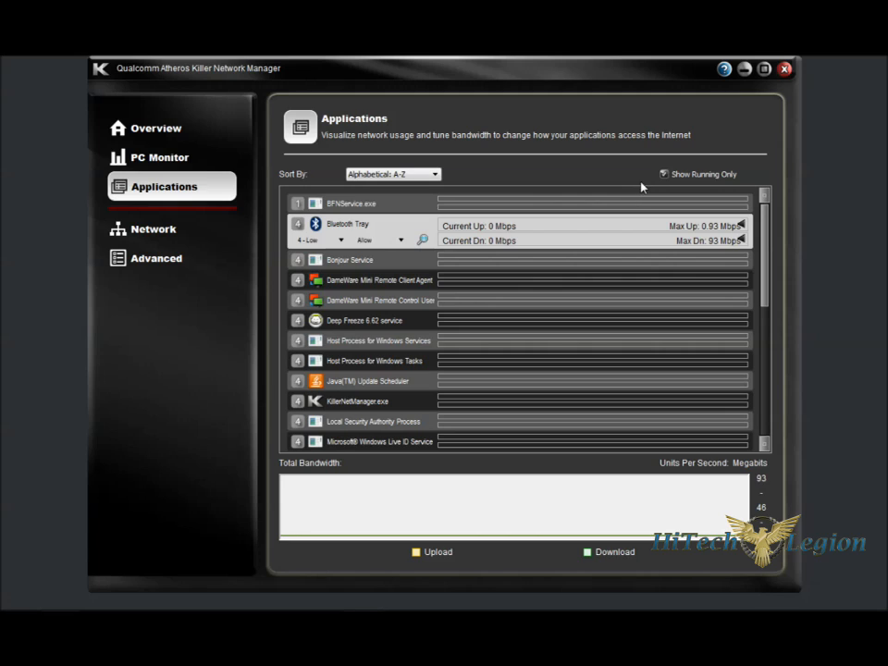
{"action": "mouse_move", "coordinate": [674, 185]}
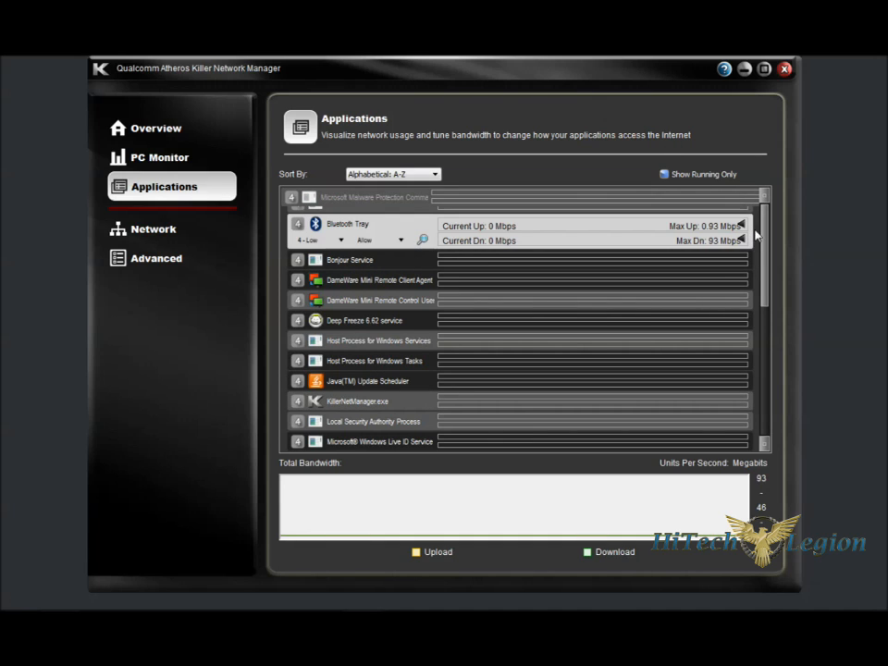
Scroll through the list now including dimmed non-running programs like adb.exe and Adobe Reader
{"action": "scroll", "scroll_direction": "up", "scroll_amount": 3}
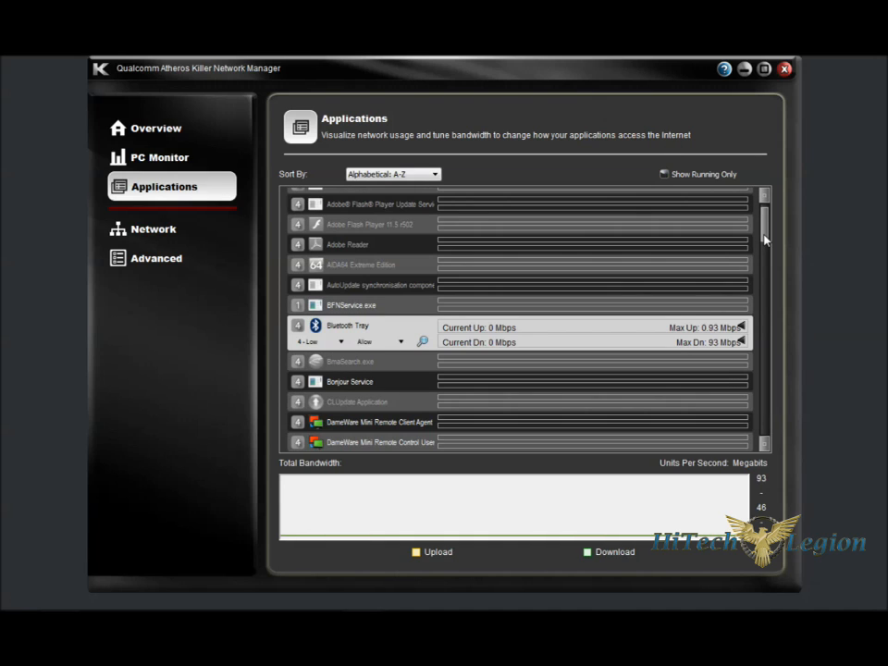
{"action": "scroll", "scroll_direction": "up", "scroll_amount": 3}
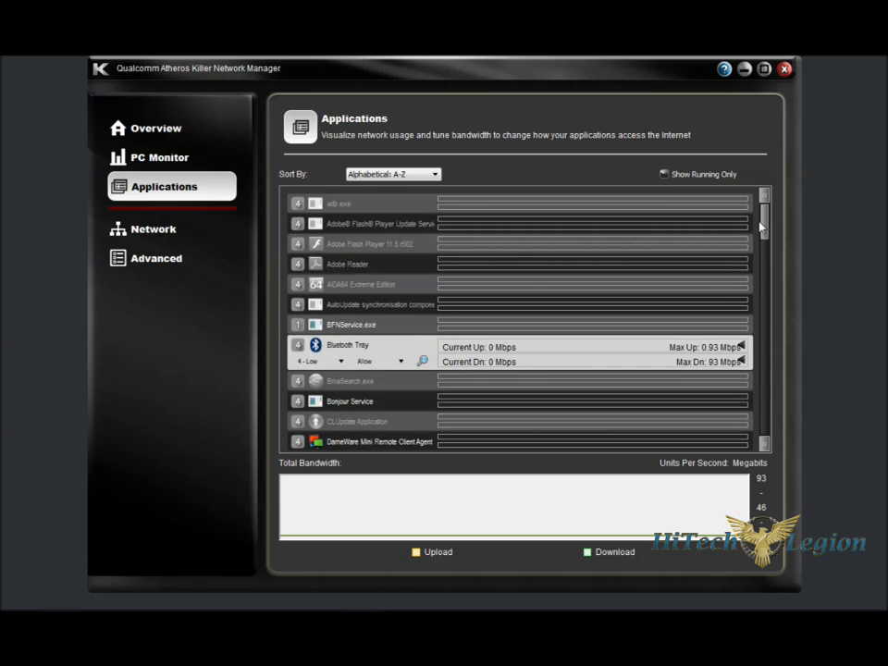
{"action": "scroll", "scroll_direction": "down", "scroll_amount": 3}
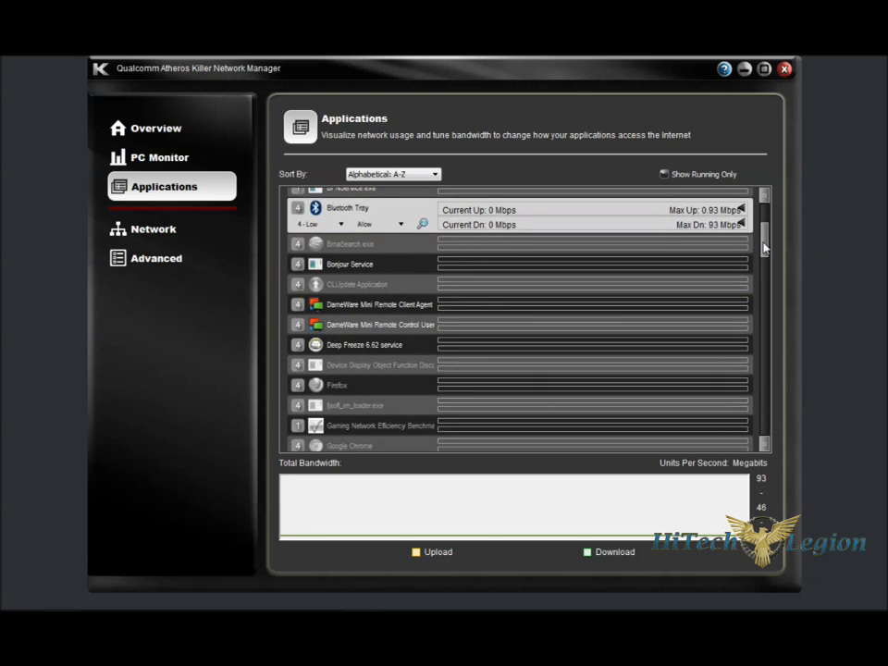
{"action": "scroll", "scroll_direction": "up", "scroll_amount": 3}
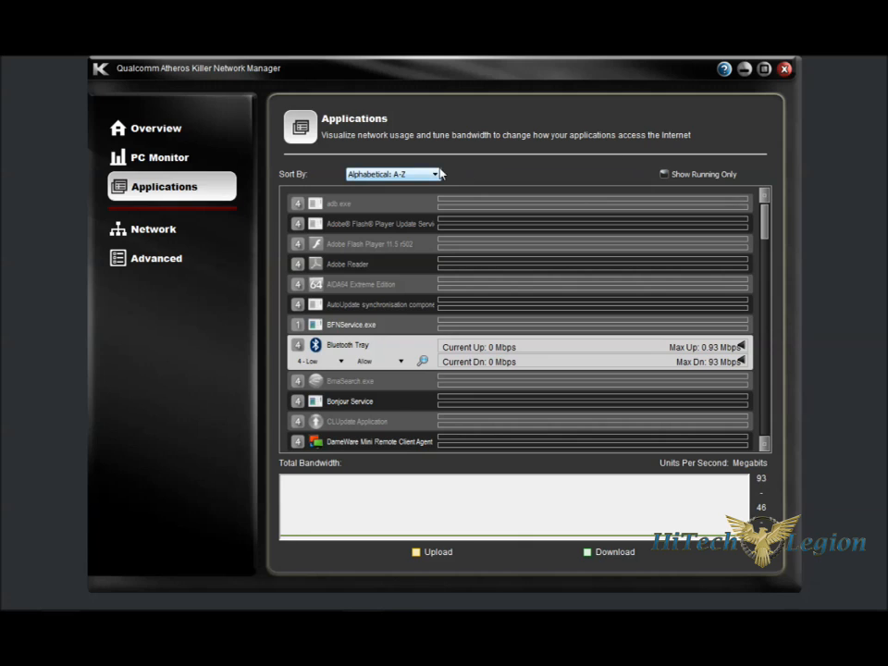
{"action": "left_click", "coordinate": [393, 174]}
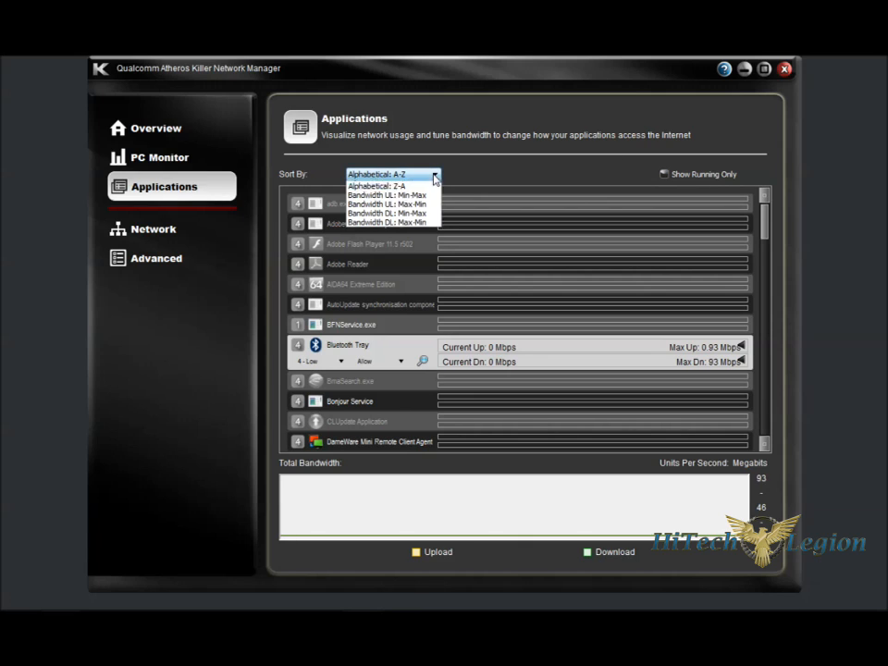
{"action": "mouse_move", "coordinate": [388, 204]}
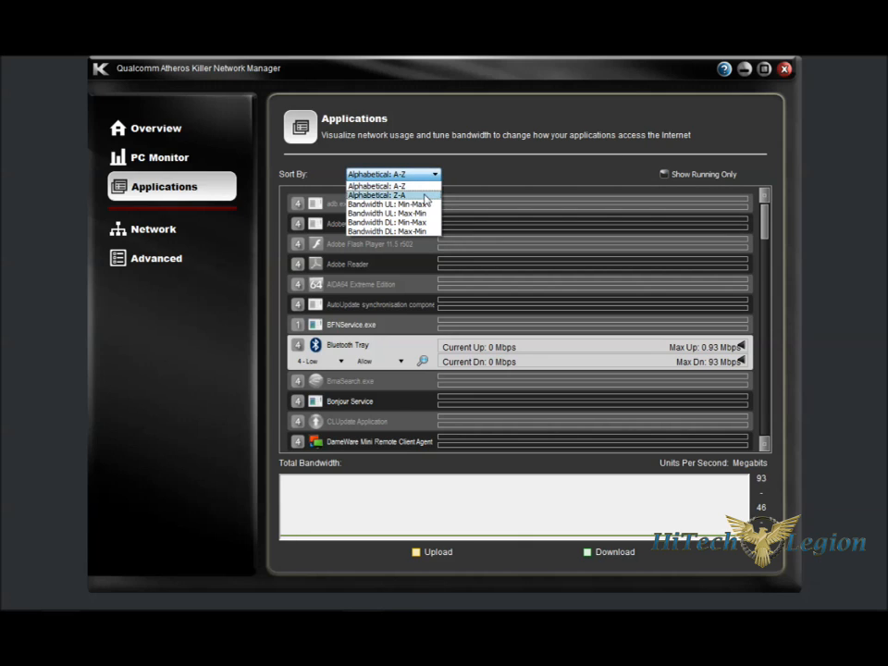
{"action": "mouse_move", "coordinate": [430, 204]}
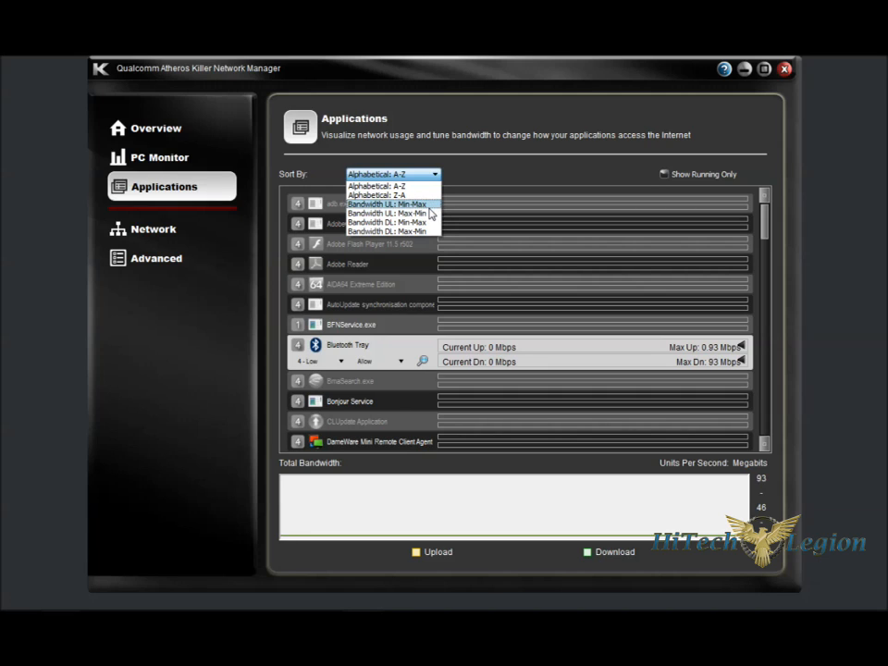
{"action": "mouse_move", "coordinate": [416, 227]}
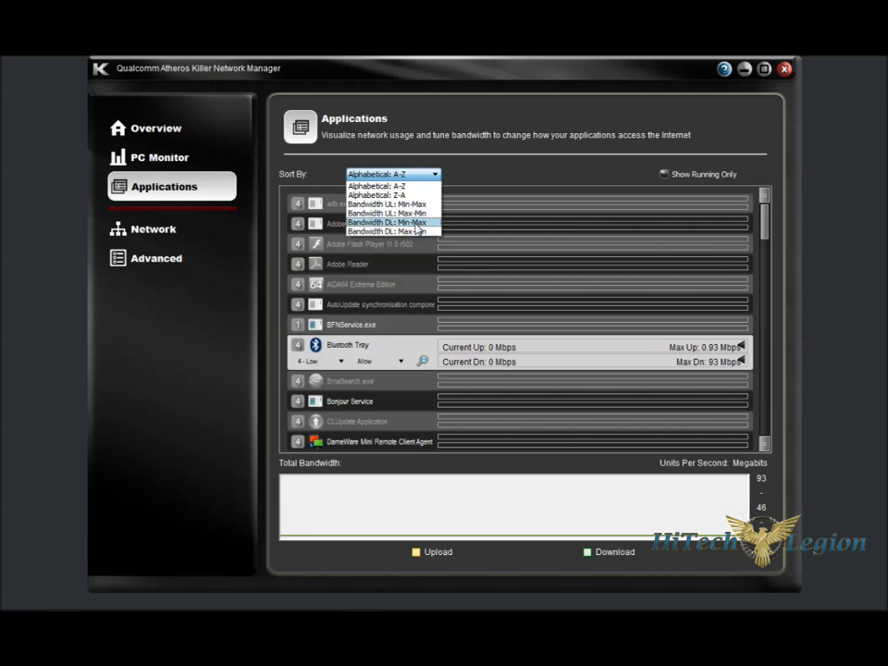
{"action": "left_click", "coordinate": [394, 174]}
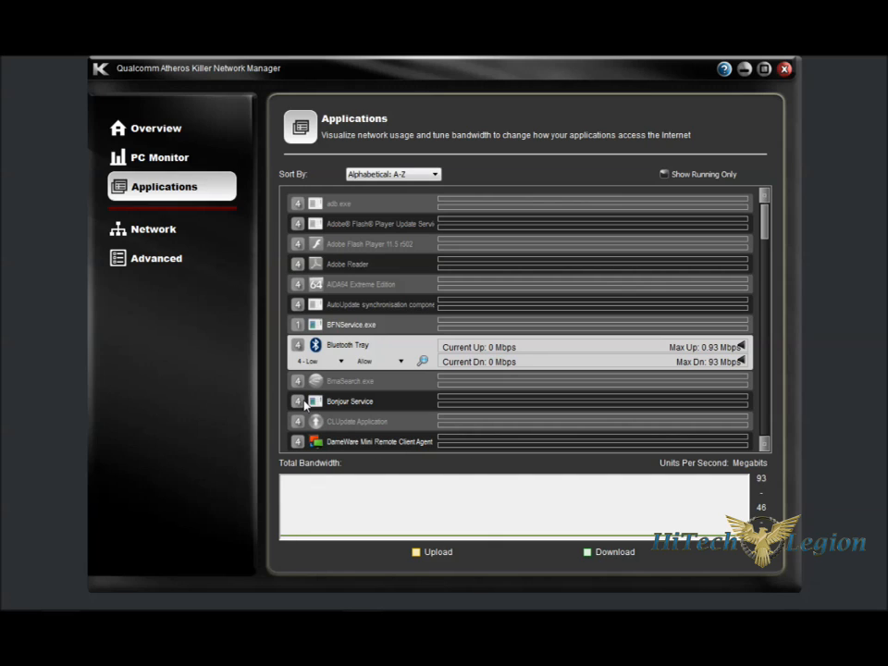
Show the Network page with wireless connection, provider speed and TCP protocol settings
{"action": "left_click", "coordinate": [153, 228]}
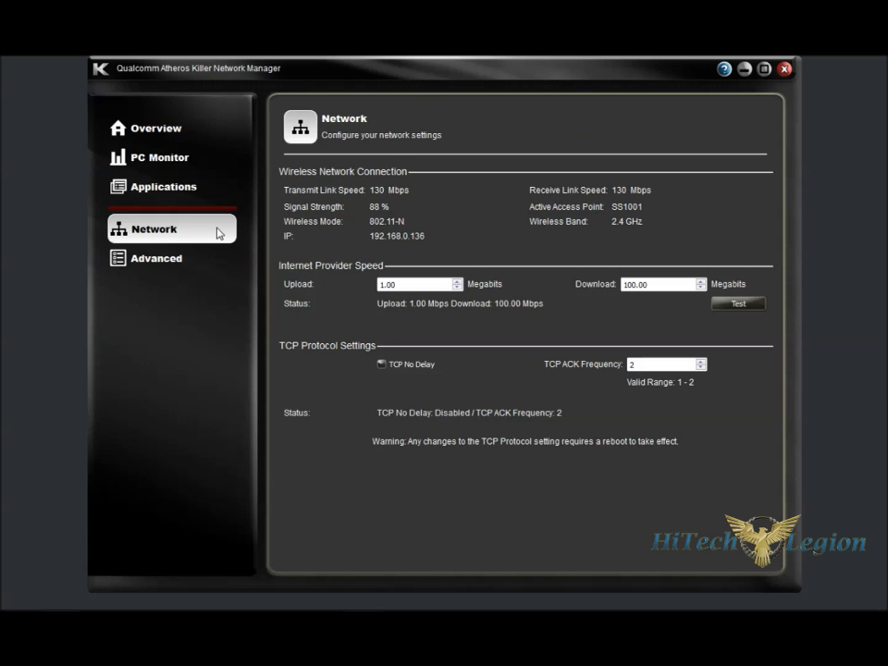
{"action": "mouse_move", "coordinate": [402, 229]}
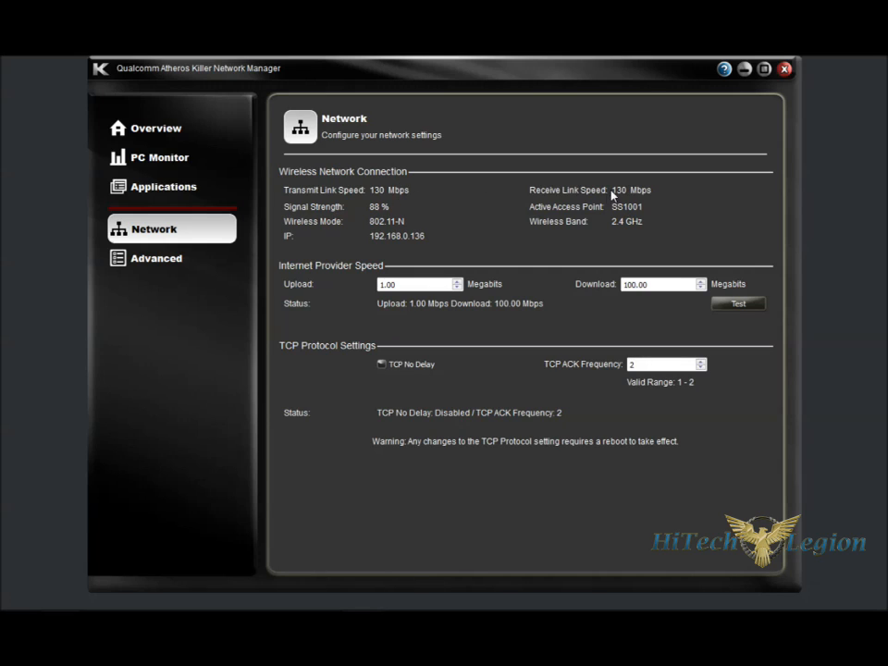
{"action": "mouse_move", "coordinate": [404, 206]}
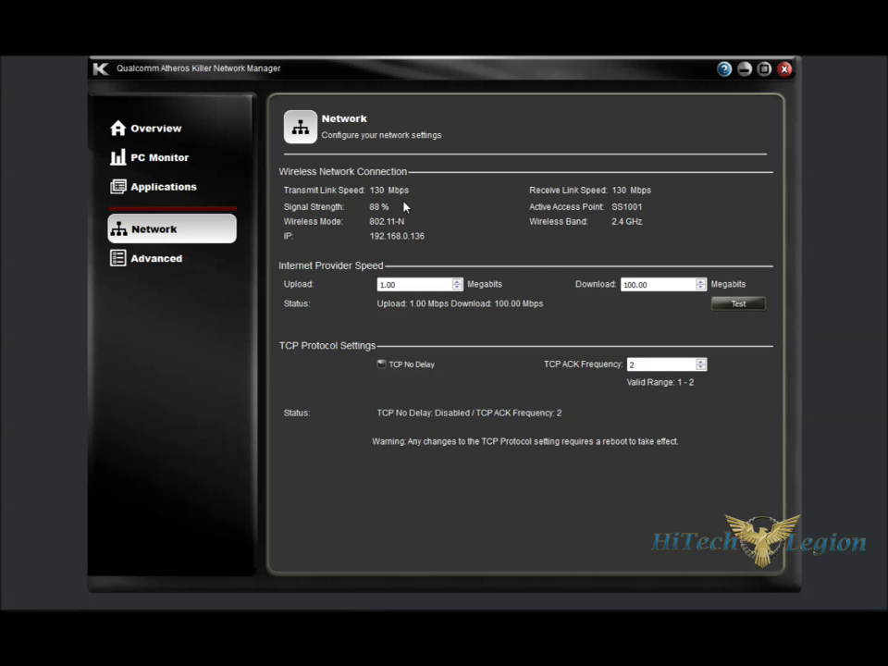
{"action": "mouse_move", "coordinate": [396, 218]}
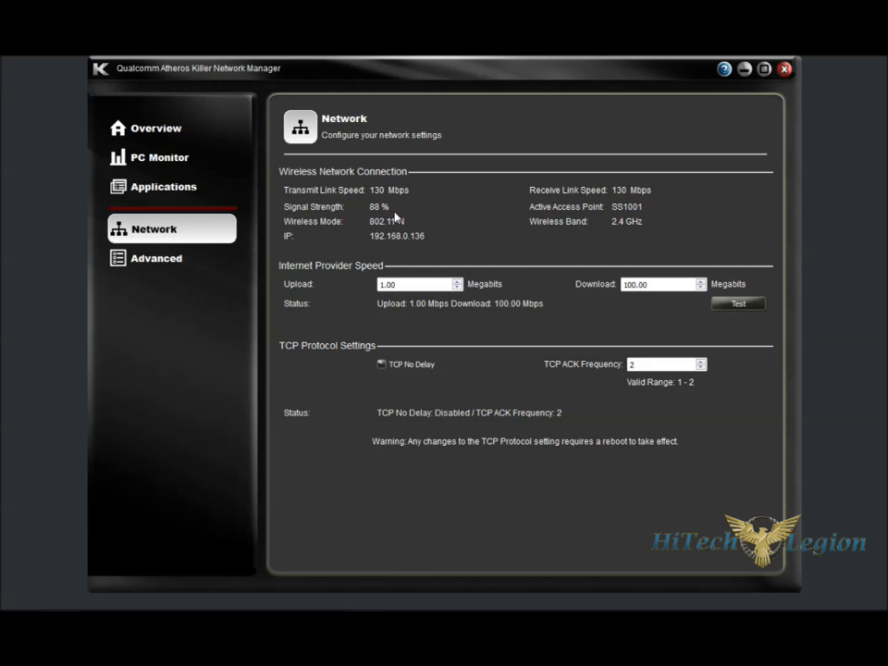
{"action": "mouse_move", "coordinate": [370, 233]}
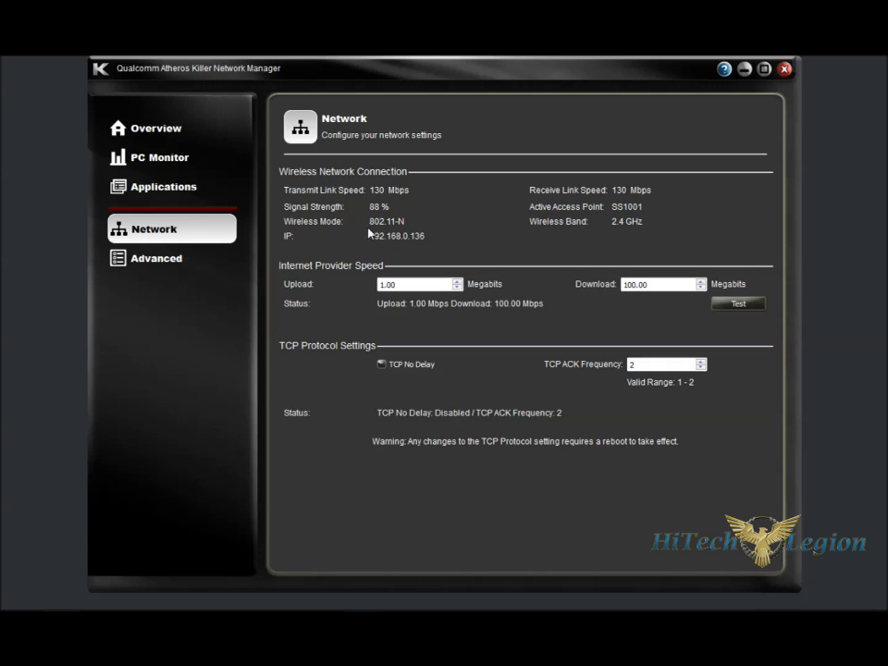
{"action": "mouse_move", "coordinate": [549, 212]}
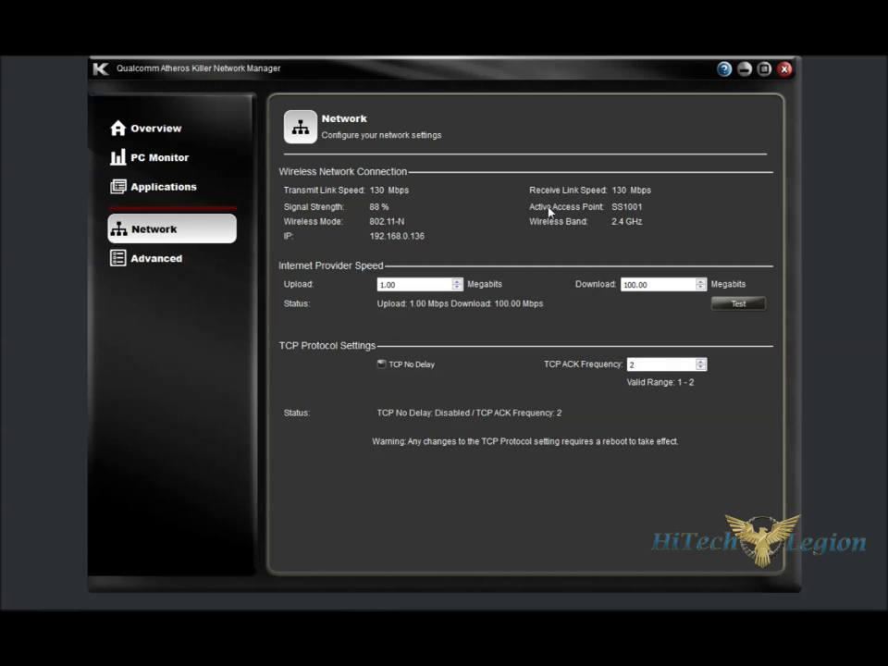
{"action": "mouse_move", "coordinate": [345, 229]}
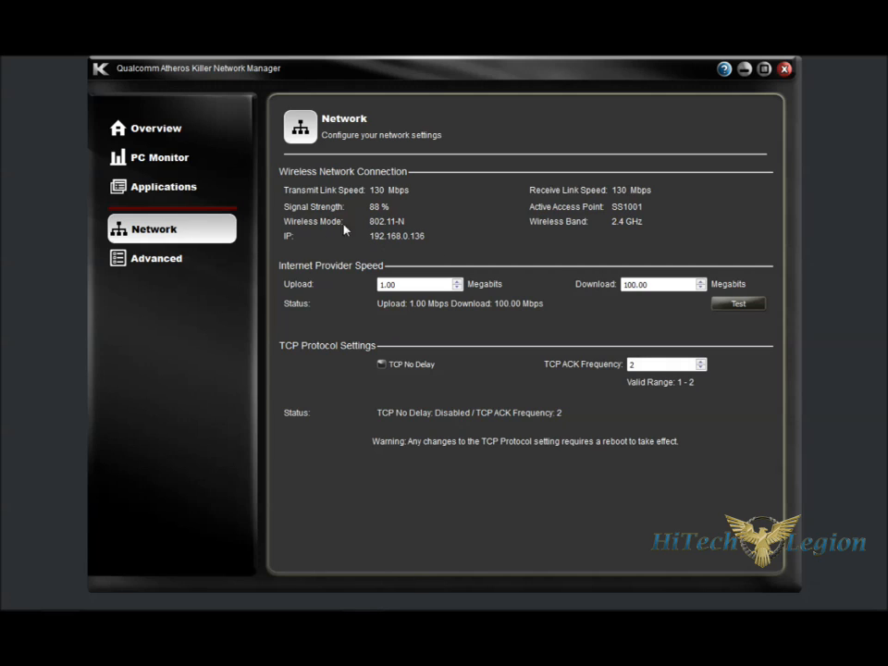
{"action": "mouse_move", "coordinate": [387, 237]}
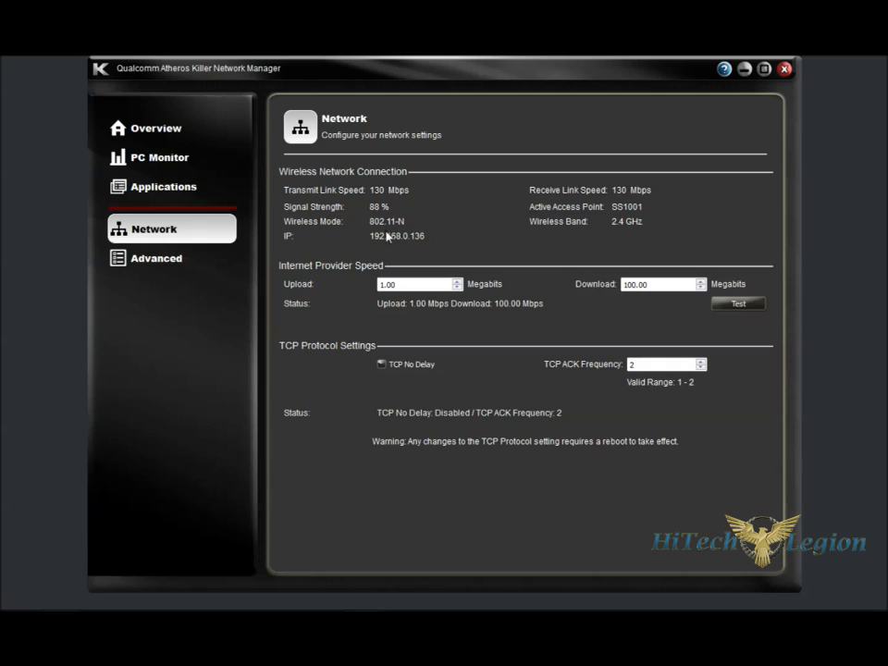
{"action": "mouse_move", "coordinate": [405, 250]}
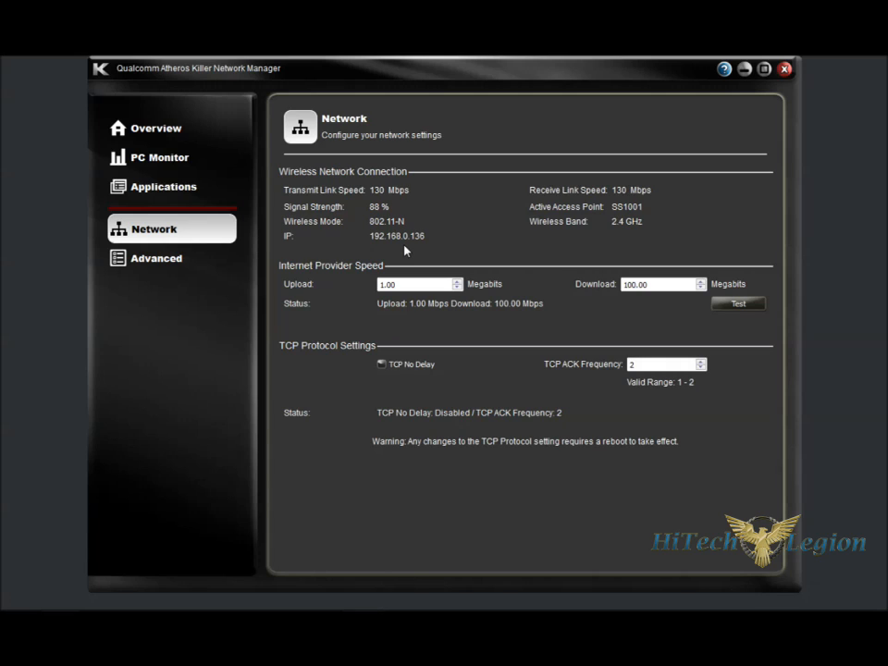
{"action": "mouse_move", "coordinate": [359, 284]}
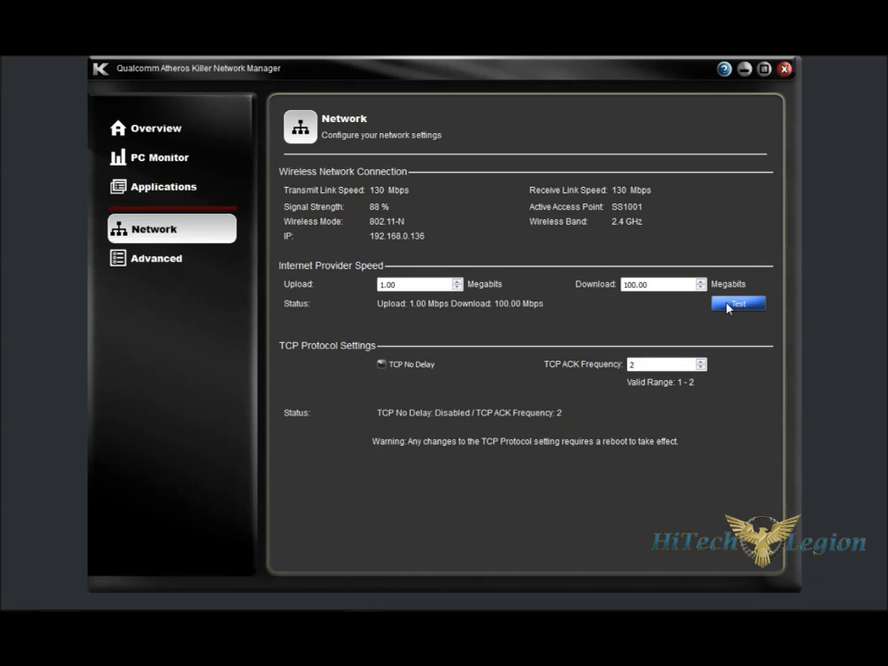
{"action": "mouse_move", "coordinate": [665, 319]}
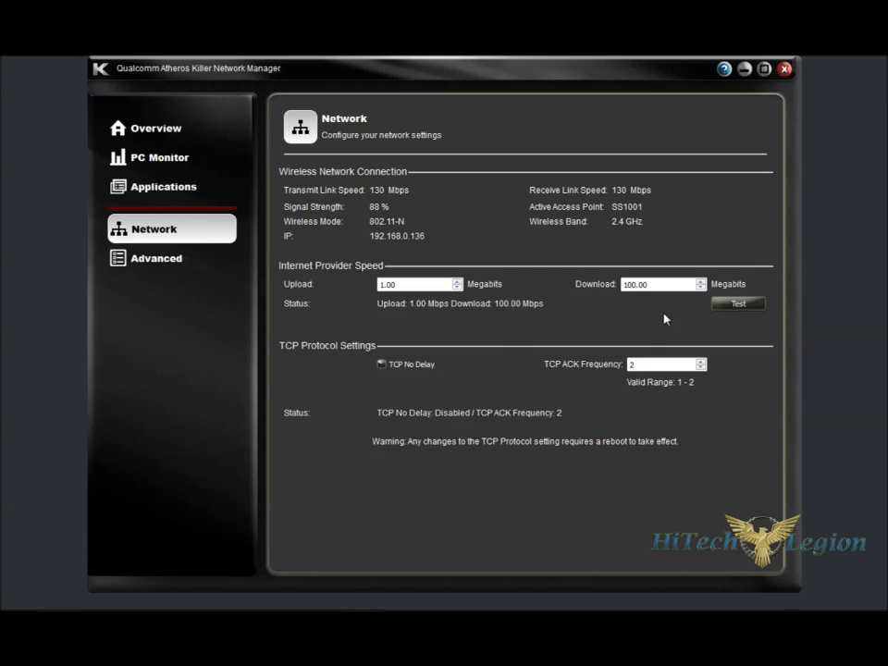
{"action": "mouse_move", "coordinate": [276, 373]}
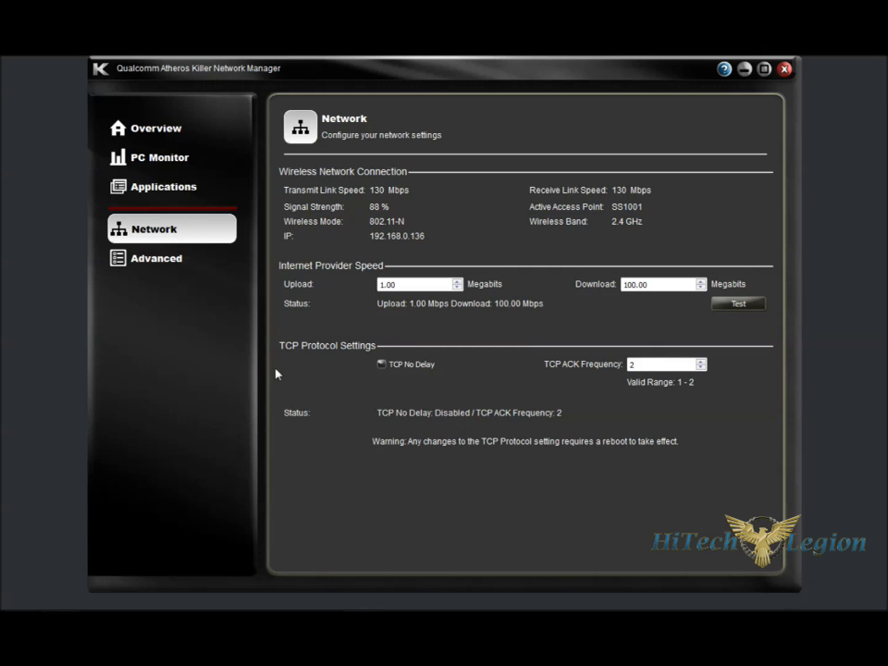
{"action": "mouse_move", "coordinate": [691, 442]}
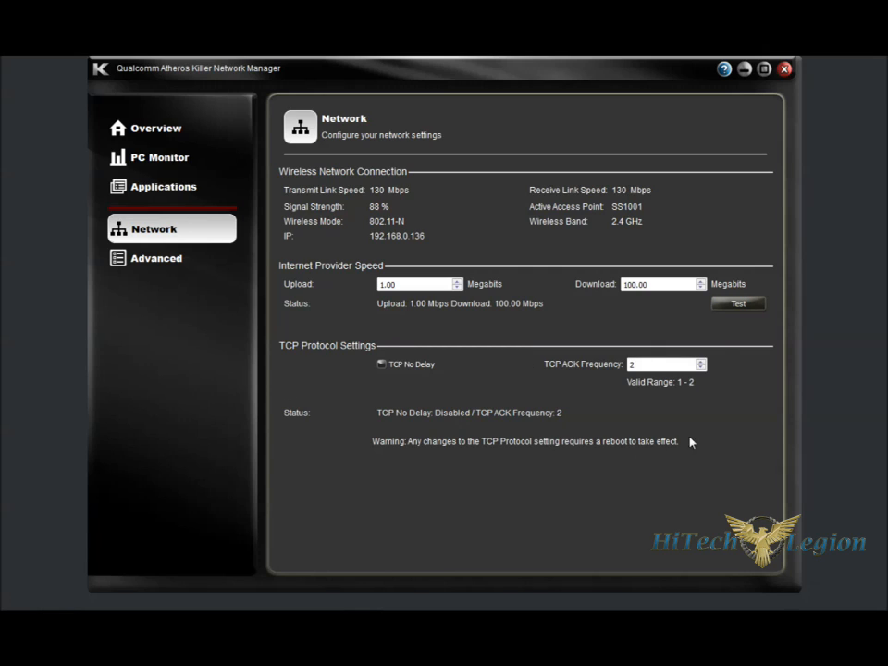
{"action": "mouse_move", "coordinate": [557, 382]}
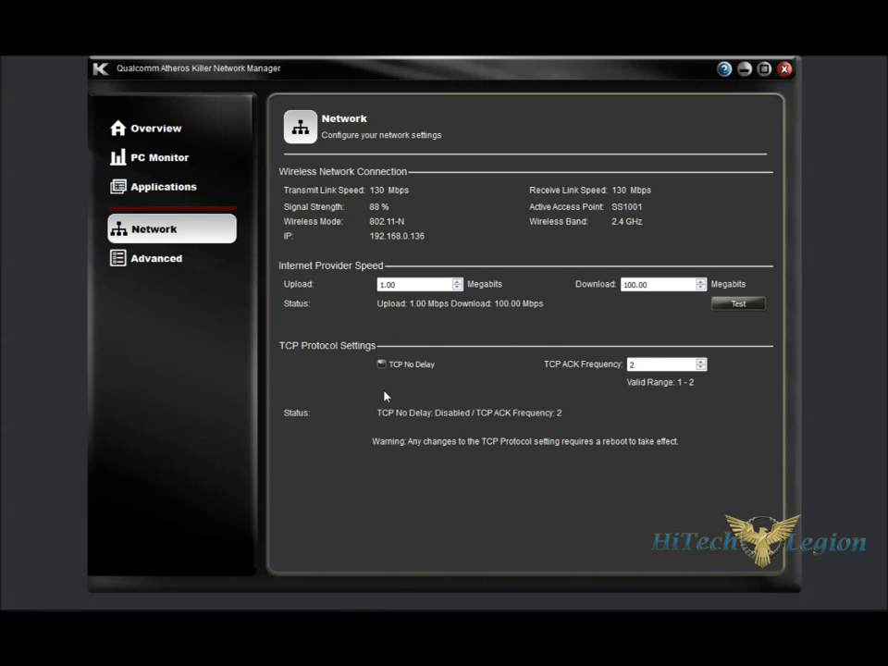
{"action": "mouse_move", "coordinate": [385, 418]}
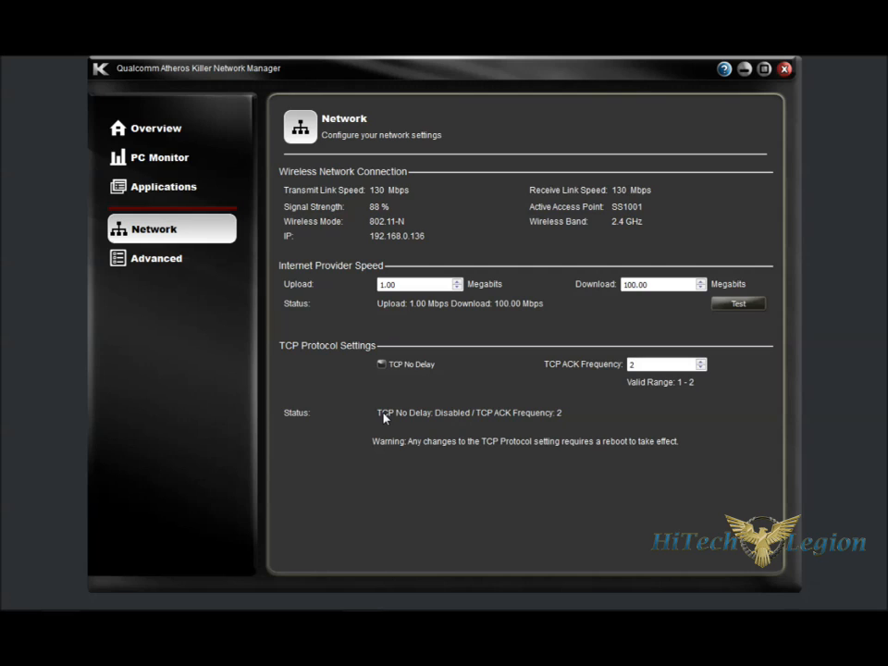
{"action": "mouse_move", "coordinate": [385, 444]}
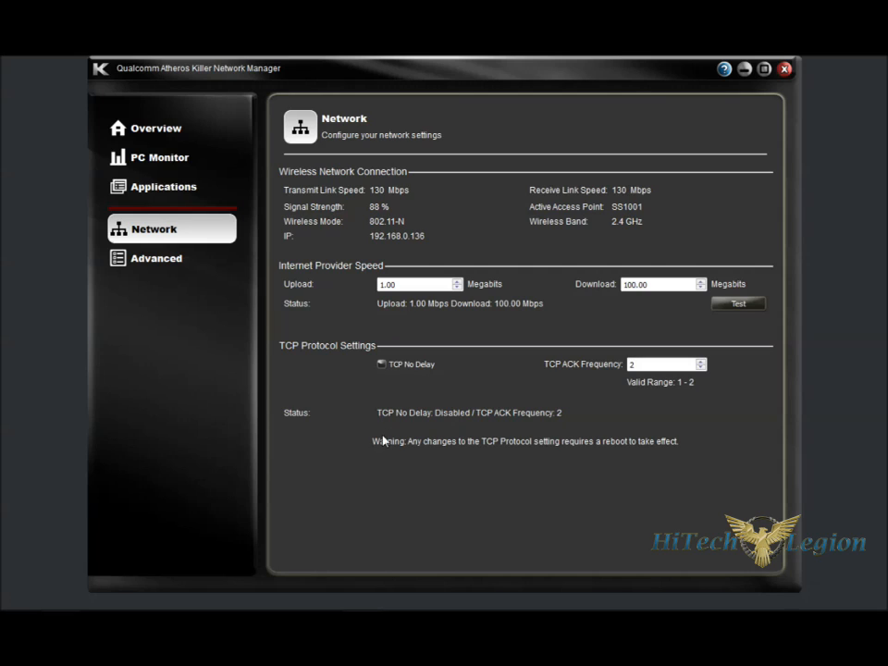
{"action": "mouse_move", "coordinate": [388, 407]}
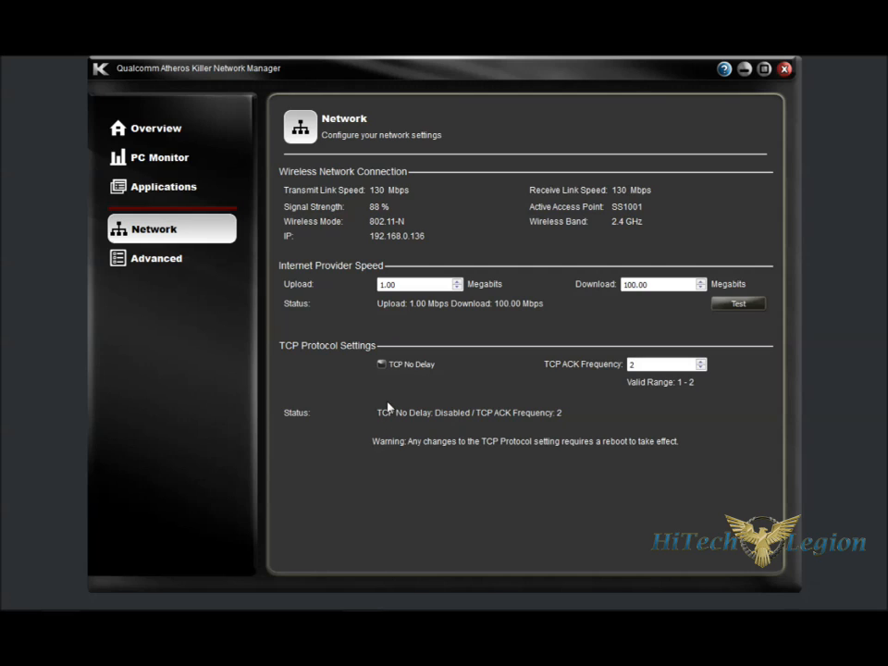
Show the Advanced page with Overview panel, default application and option settings
{"action": "left_click", "coordinate": [156, 257]}
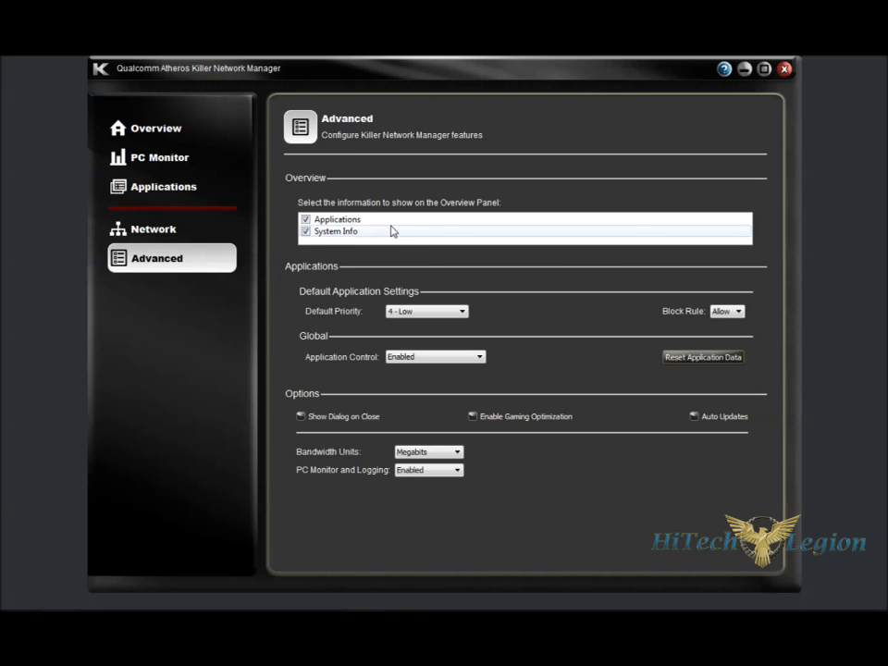
{"action": "mouse_move", "coordinate": [370, 231]}
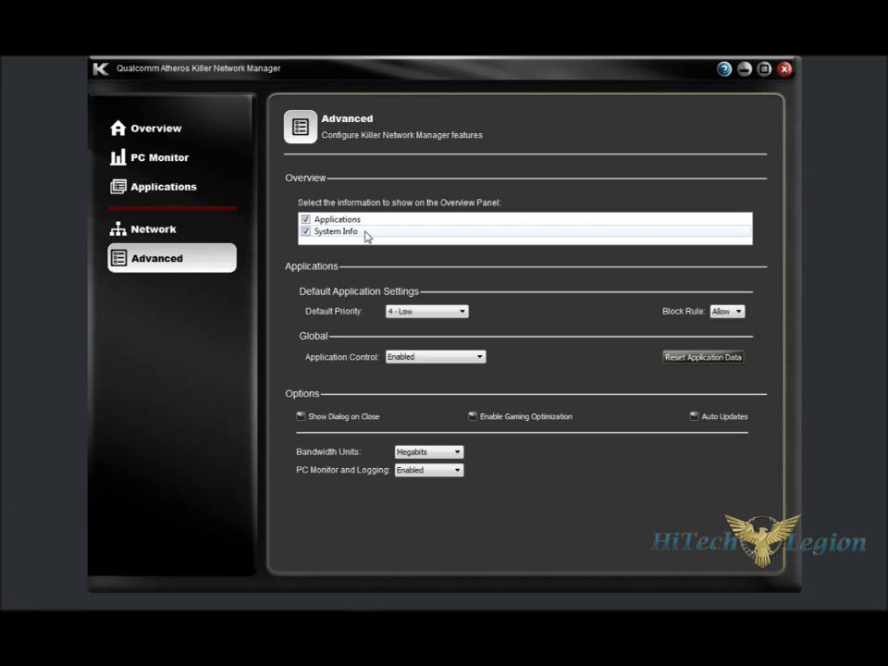
{"action": "mouse_move", "coordinate": [302, 273]}
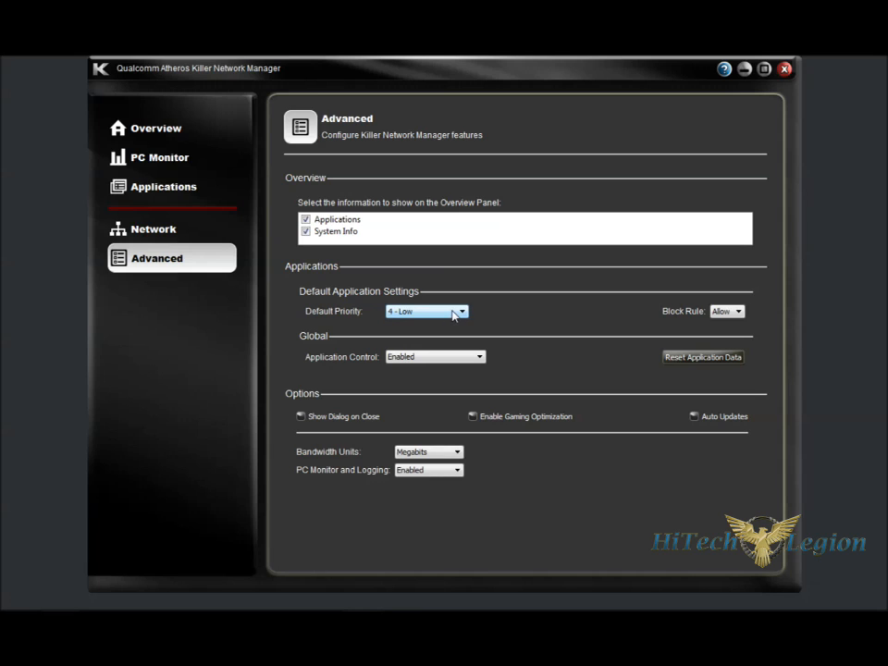
{"action": "mouse_move", "coordinate": [711, 336]}
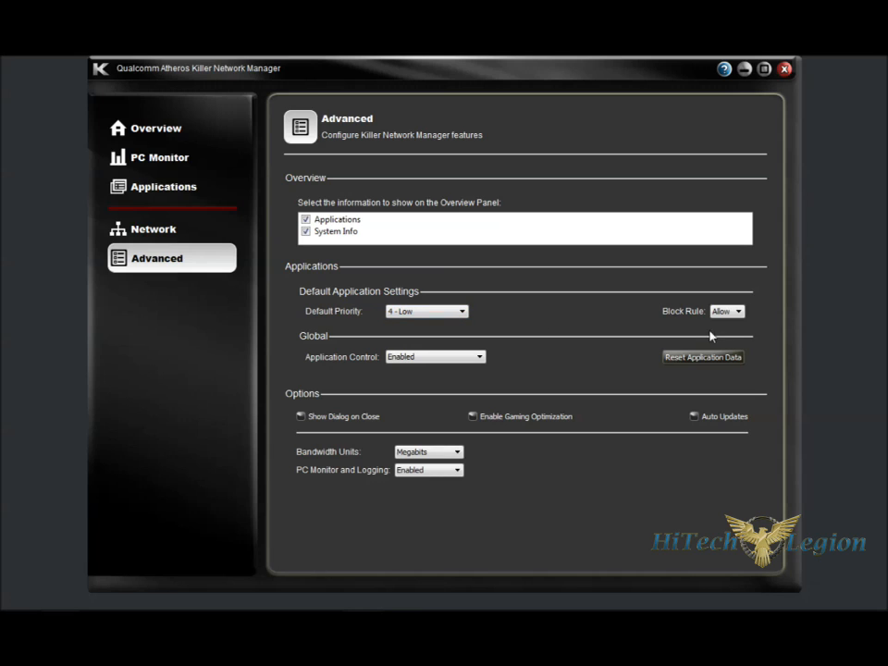
{"action": "mouse_move", "coordinate": [321, 359]}
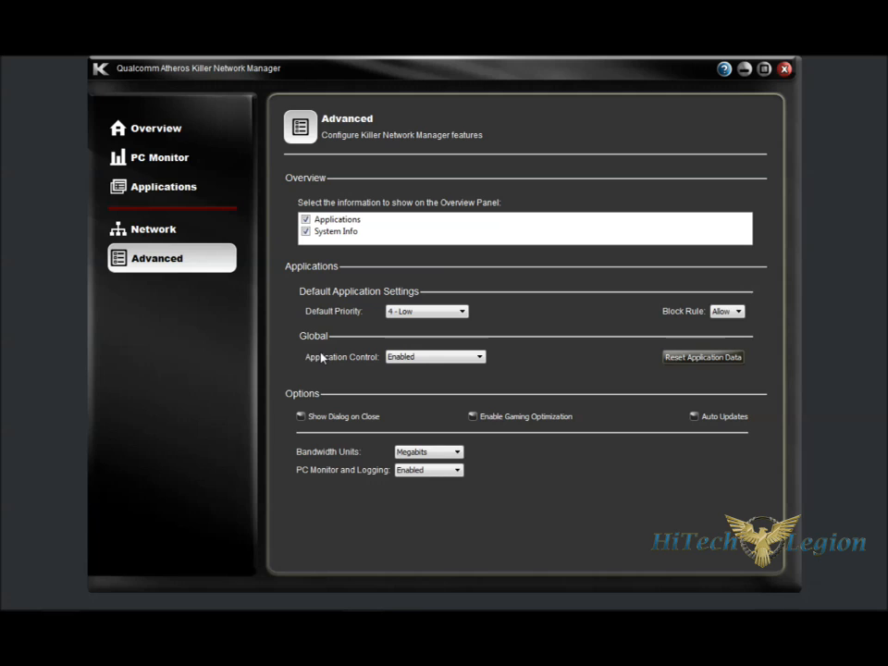
{"action": "mouse_move", "coordinate": [307, 374]}
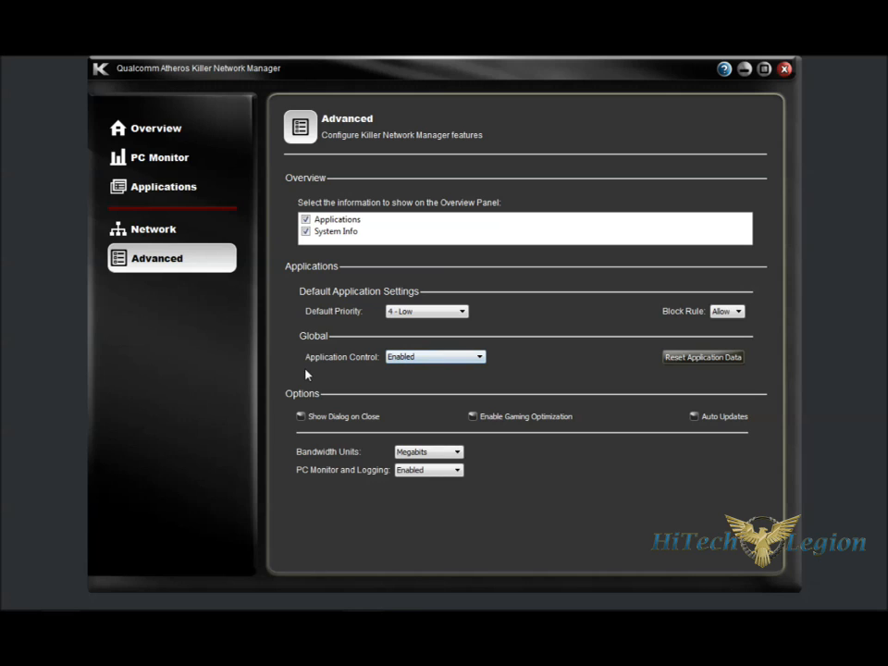
{"action": "mouse_move", "coordinate": [606, 359]}
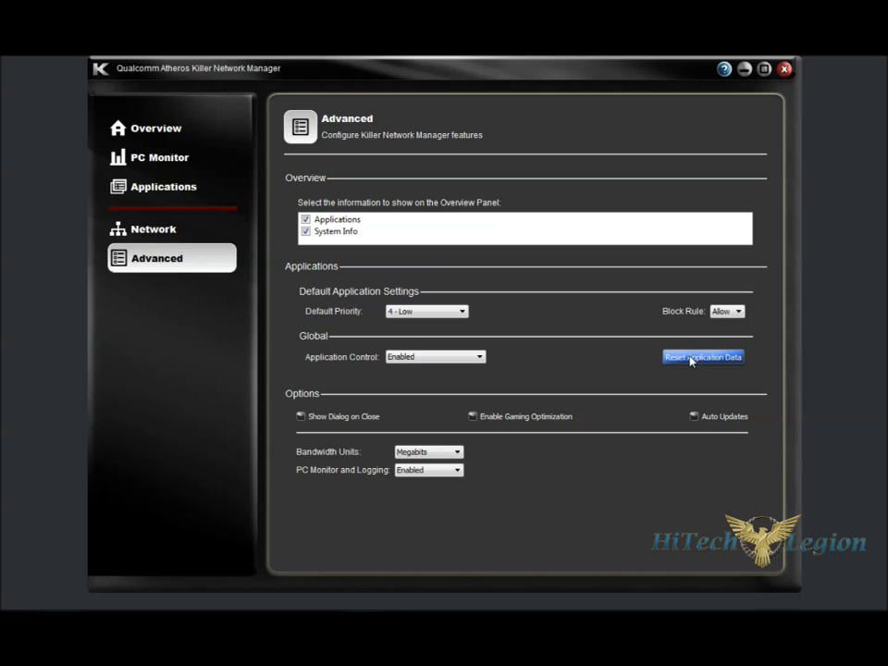
{"action": "mouse_move", "coordinate": [534, 414]}
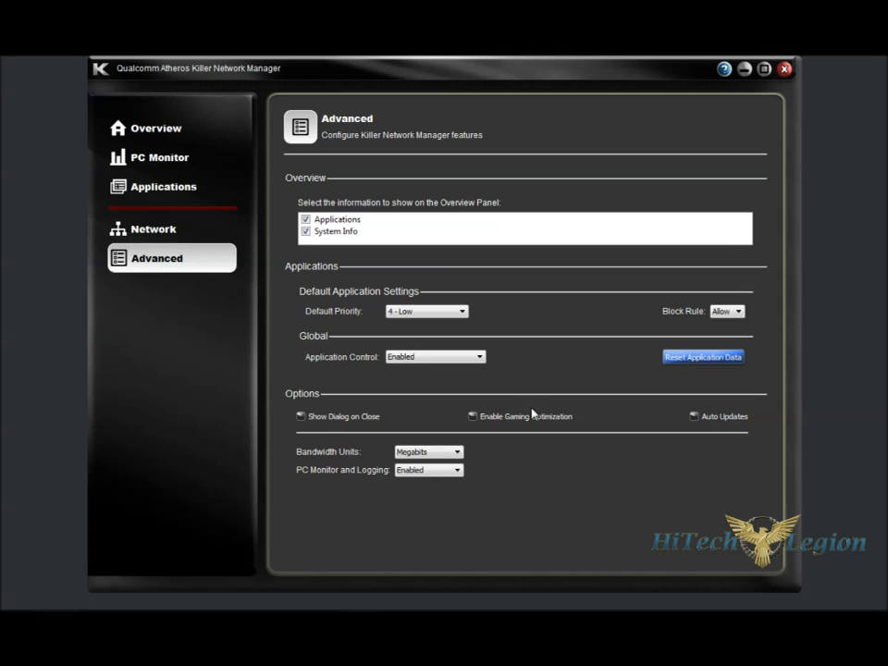
{"action": "mouse_move", "coordinate": [301, 416]}
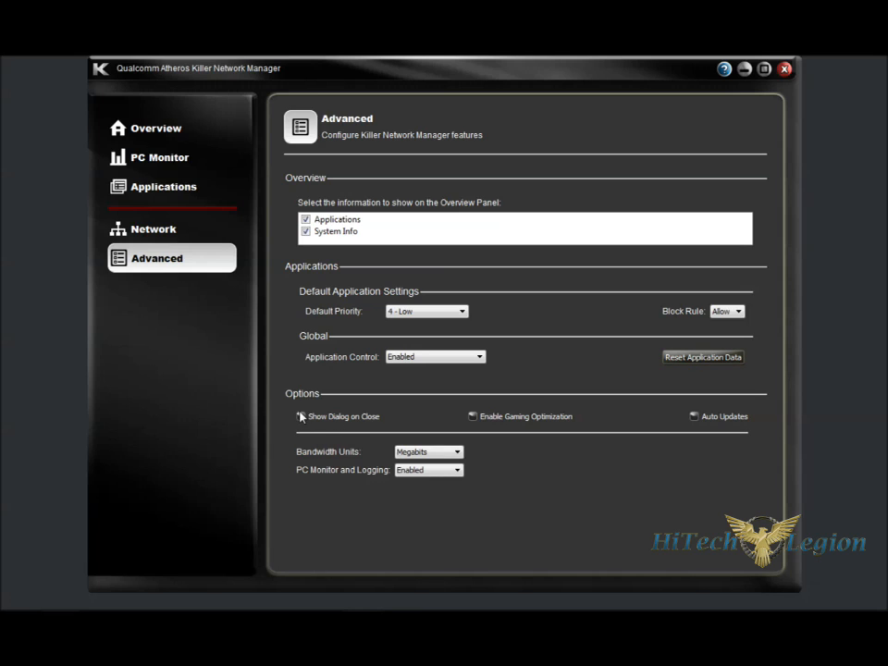
{"action": "left_click", "coordinate": [301, 417]}
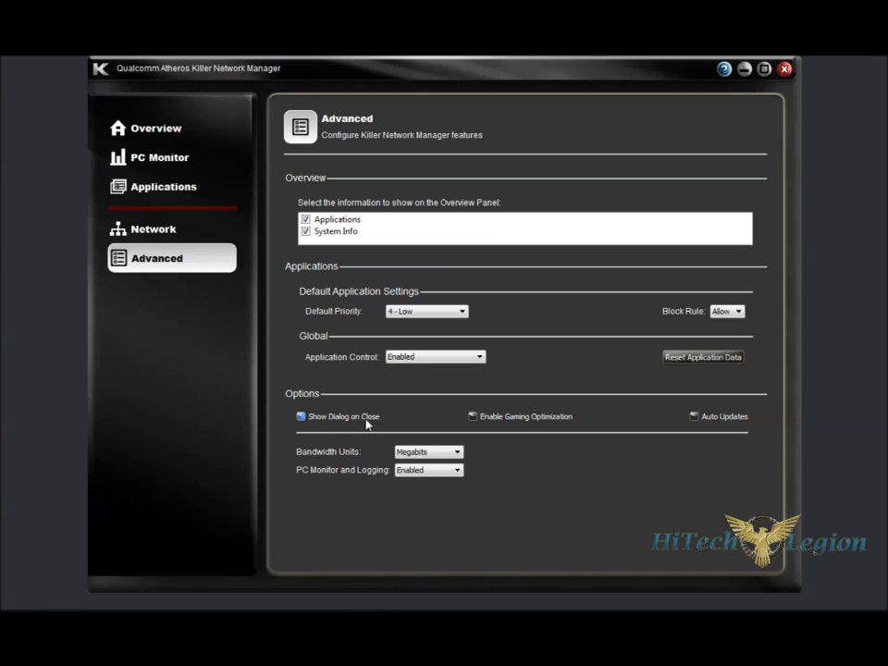
{"action": "left_click", "coordinate": [301, 417]}
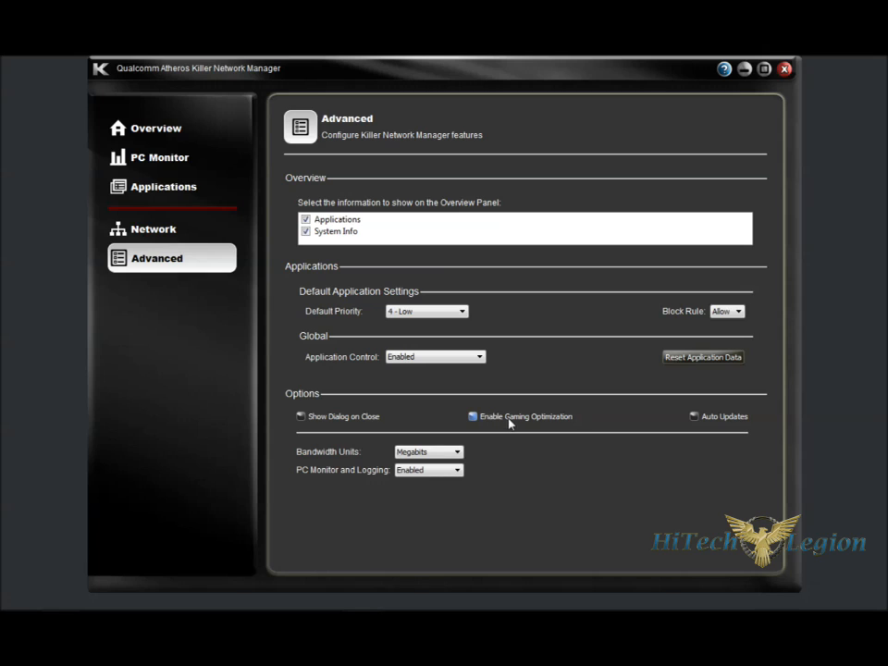
{"action": "mouse_move", "coordinate": [528, 424]}
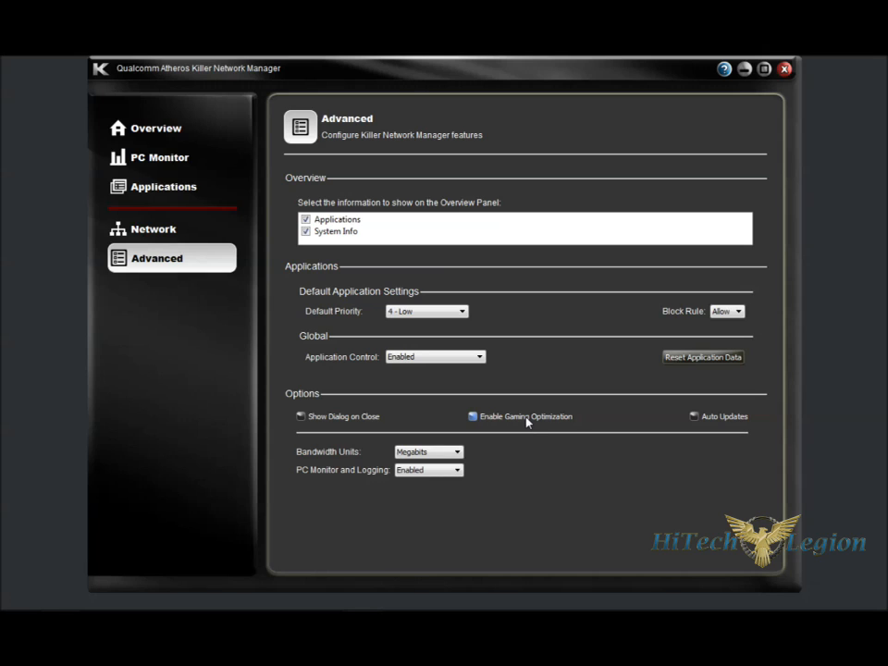
{"action": "mouse_move", "coordinate": [492, 423]}
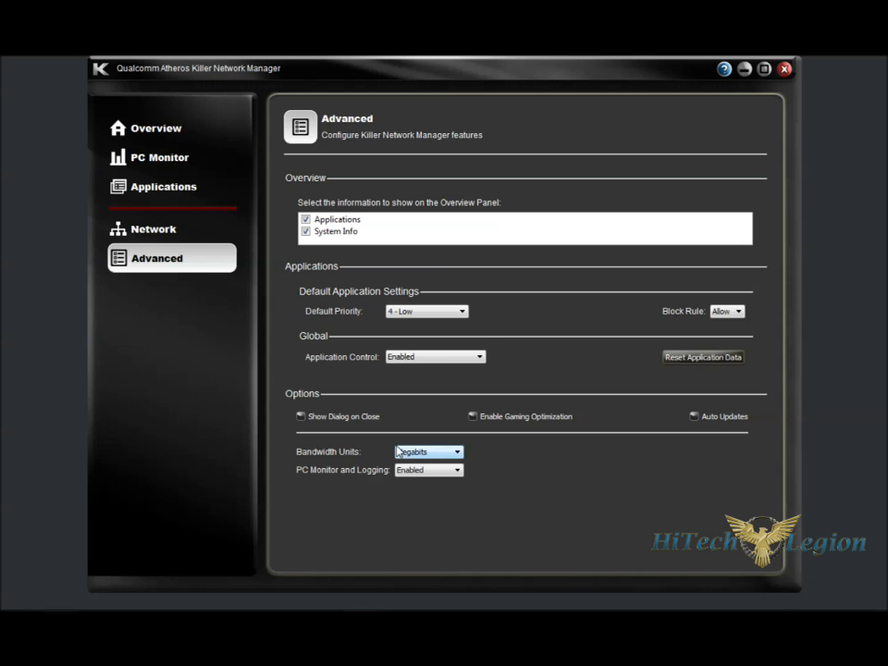
{"action": "left_click", "coordinate": [456, 452]}
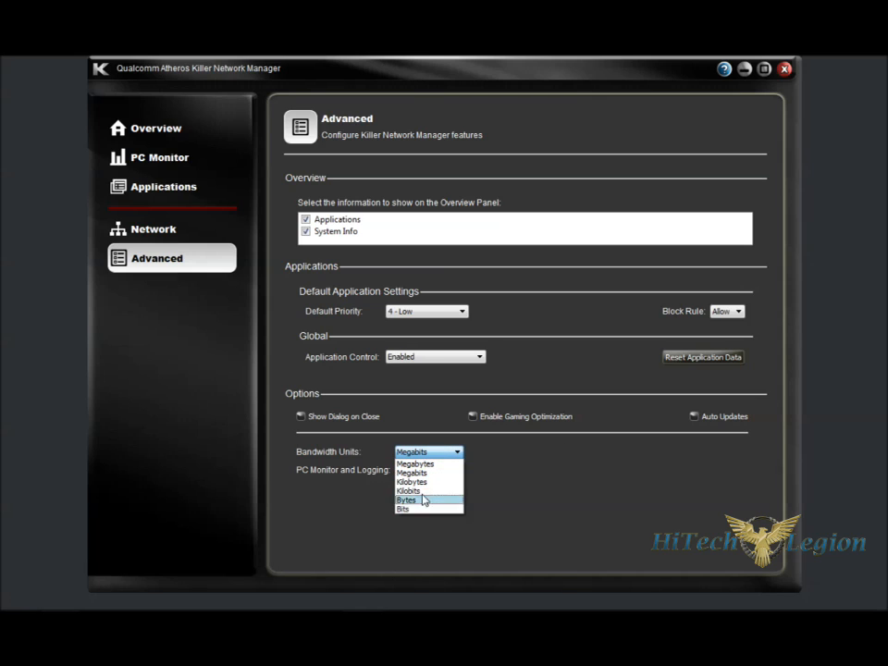
{"action": "mouse_move", "coordinate": [435, 474]}
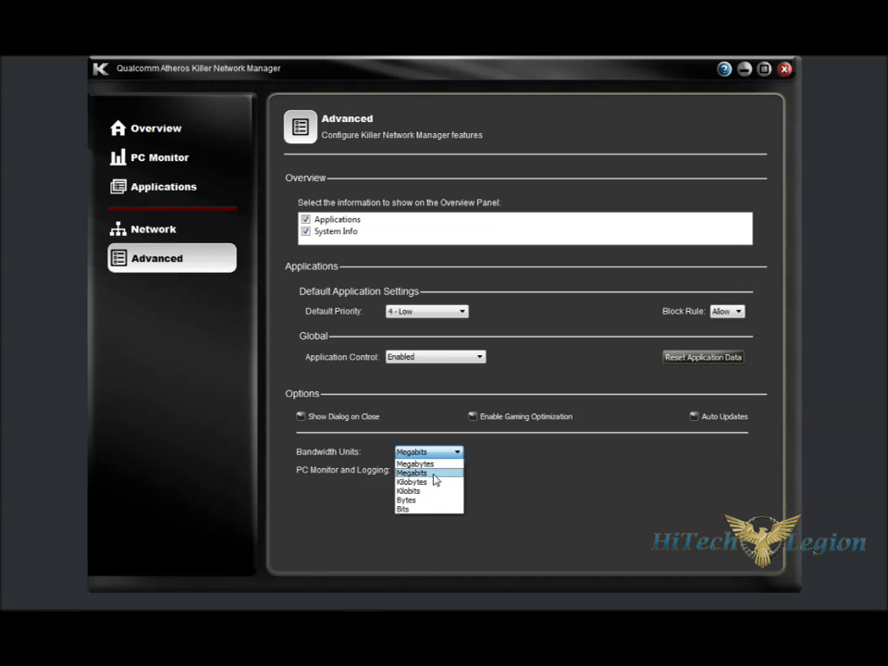
{"action": "left_click", "coordinate": [414, 464]}
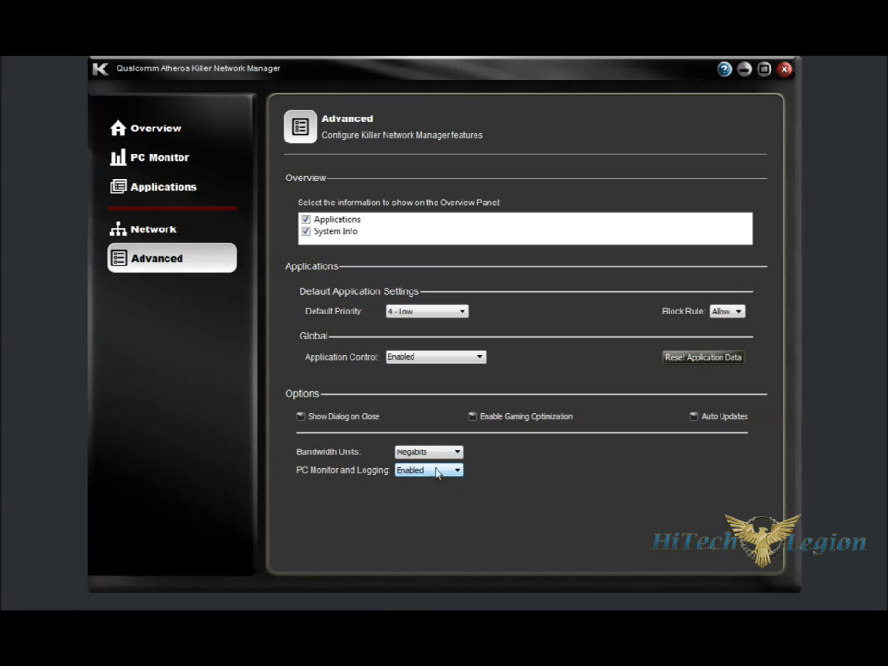
{"action": "mouse_move", "coordinate": [450, 481]}
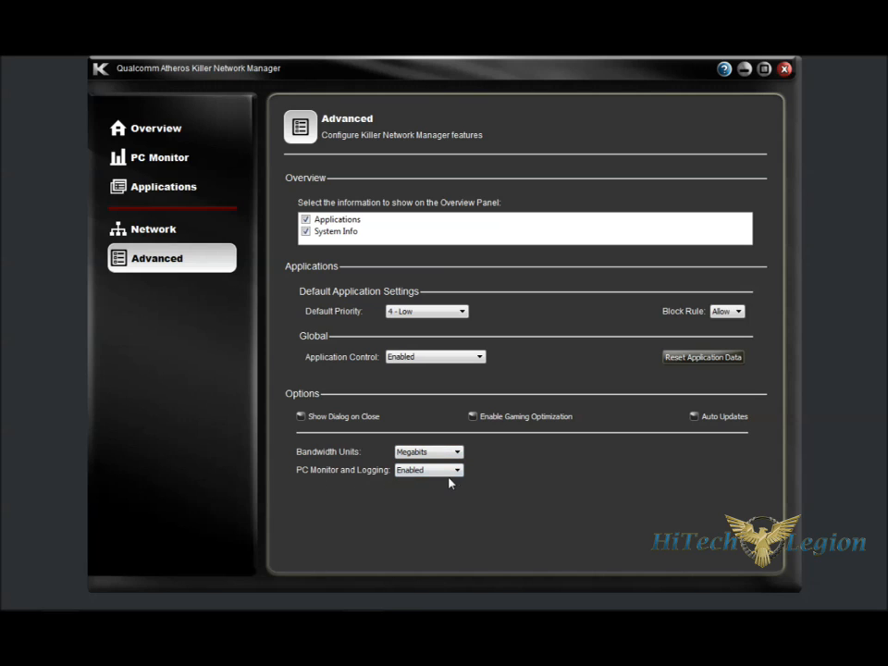
{"action": "mouse_move", "coordinate": [538, 482]}
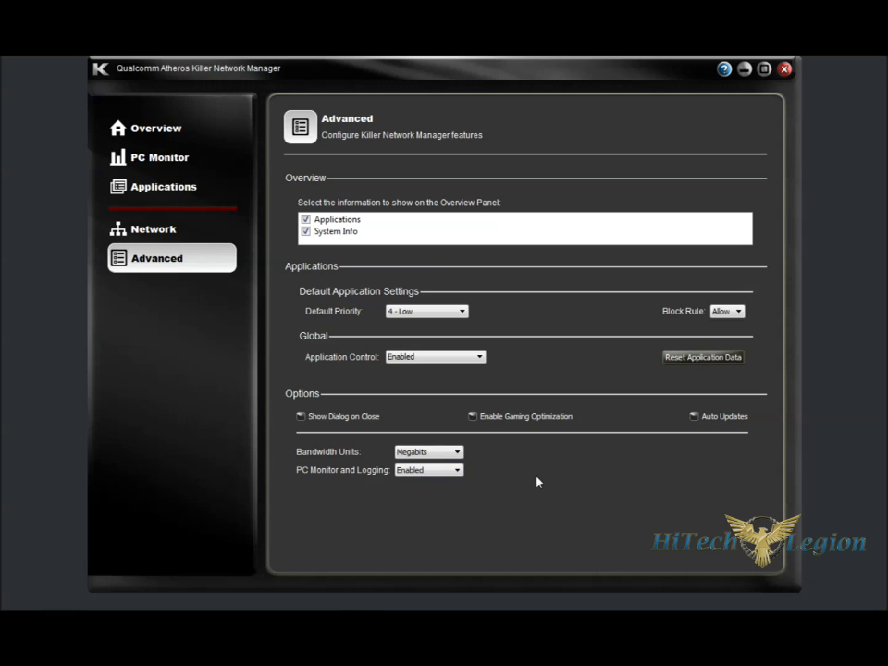
{"action": "mouse_move", "coordinate": [765, 69]}
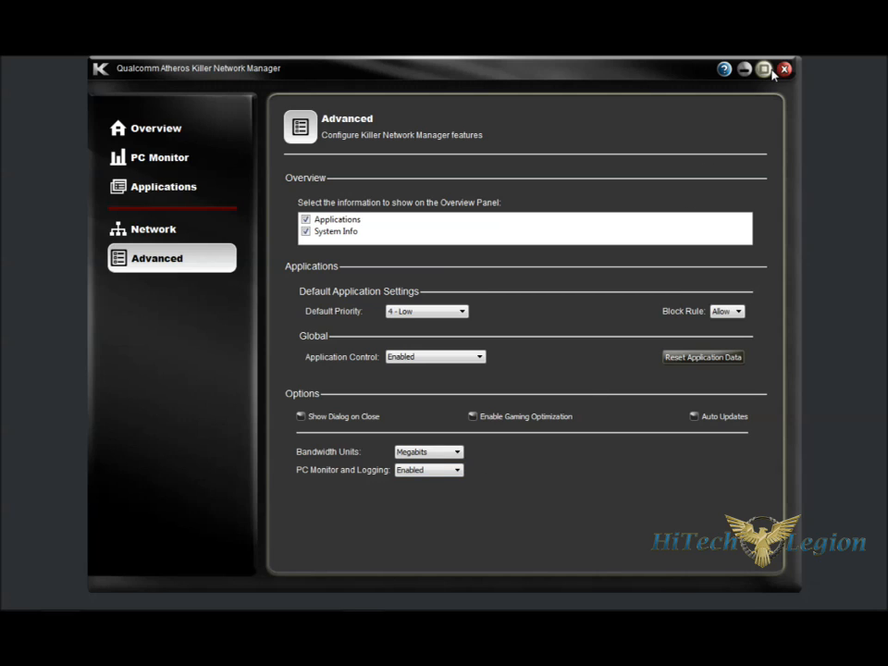